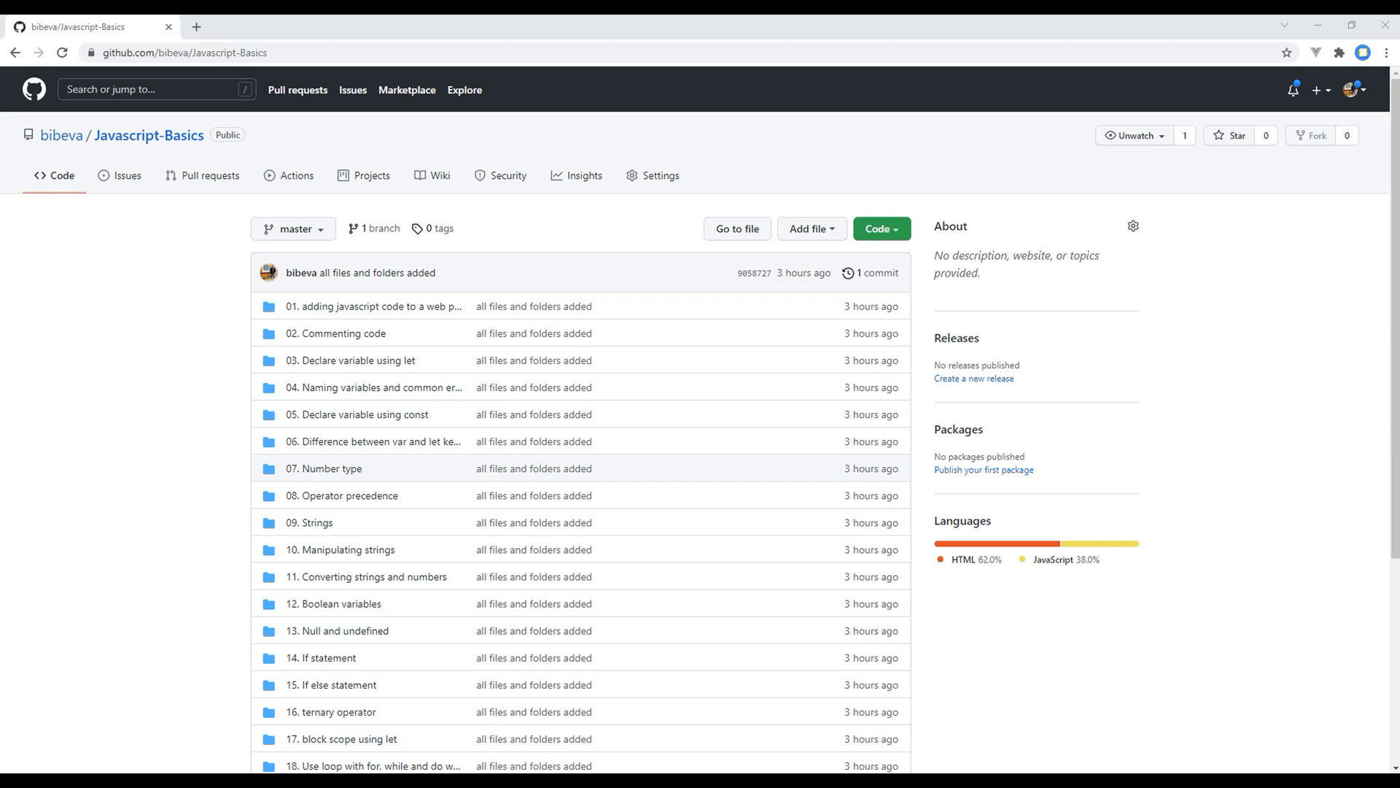
{"action": "mouse_move", "coordinate": [1243, 663]}
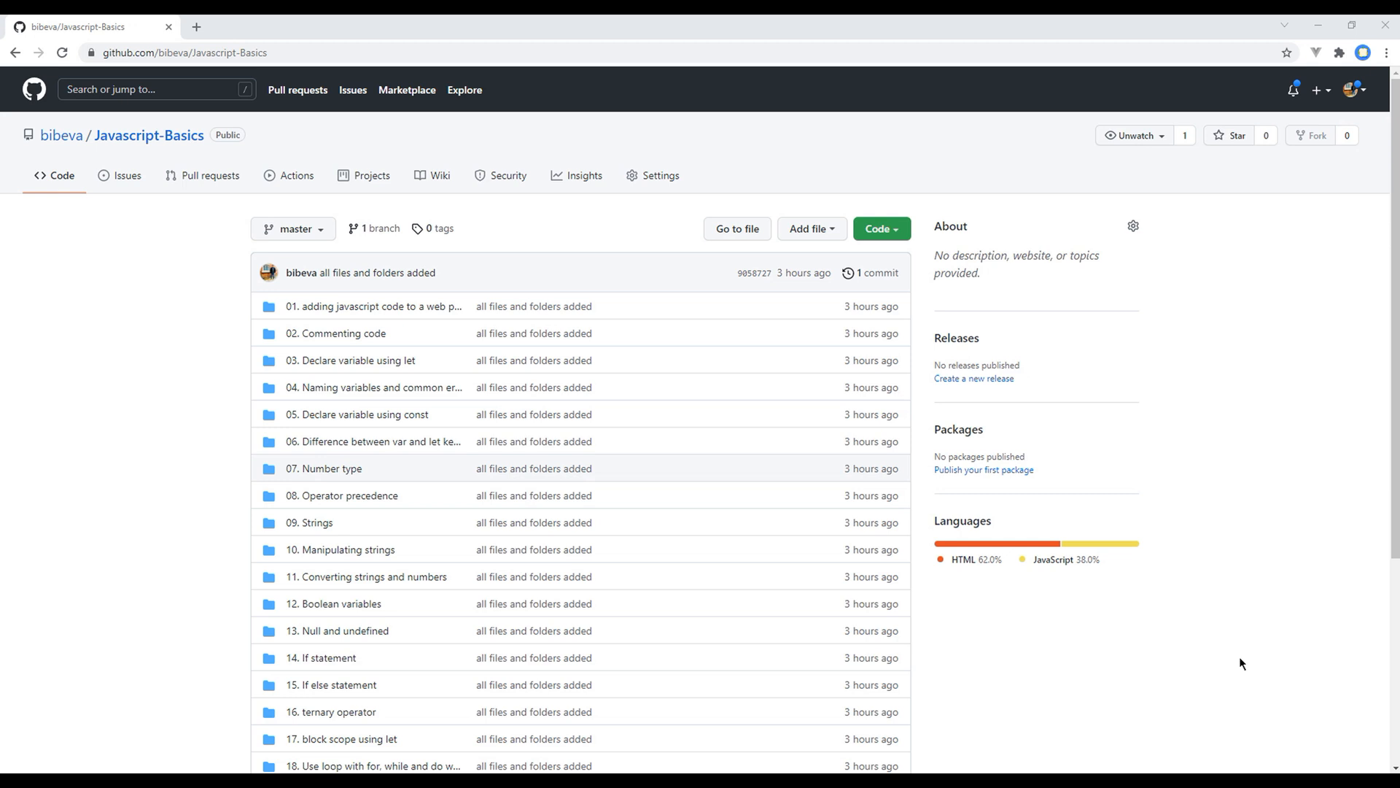
{"action": "mouse_move", "coordinate": [1261, 429]}
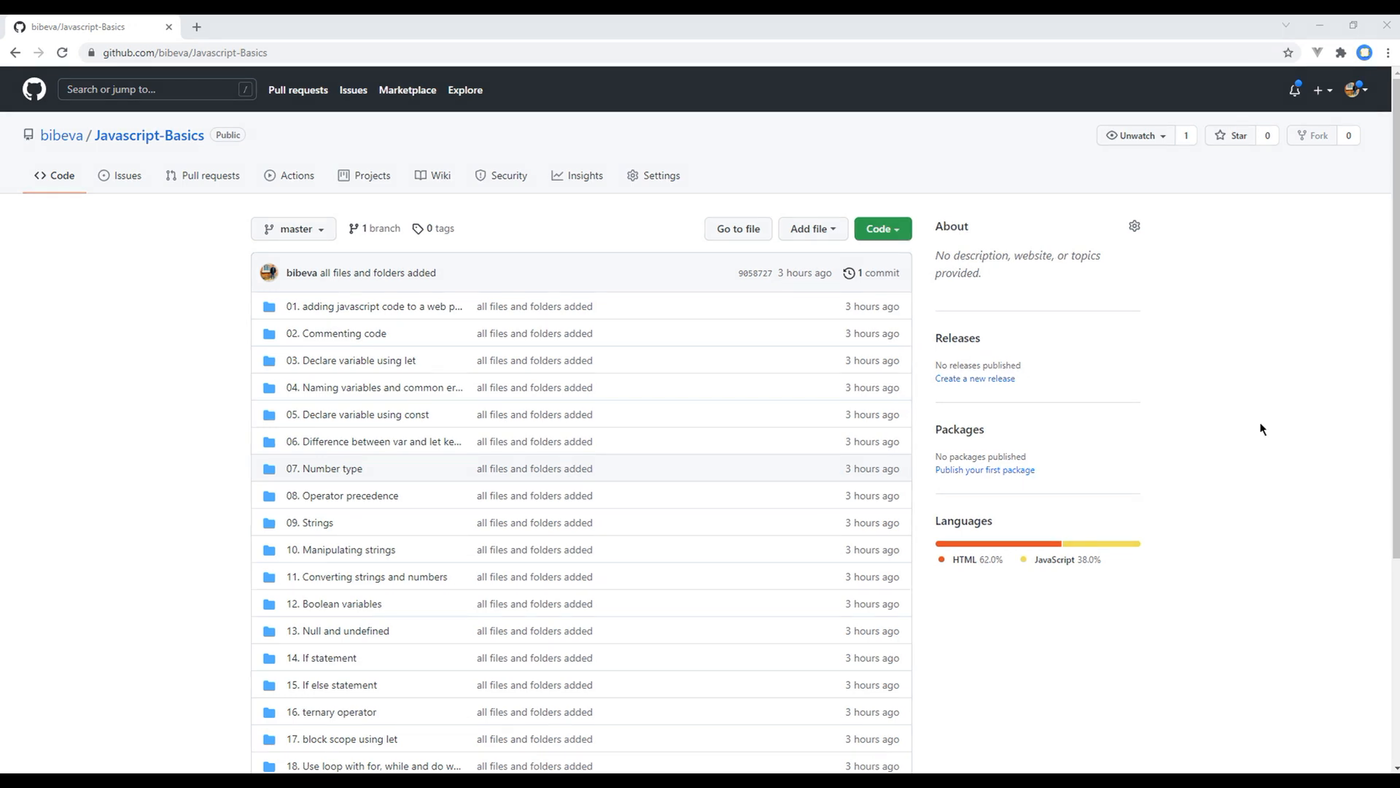
{"action": "mouse_move", "coordinate": [372, 175]}
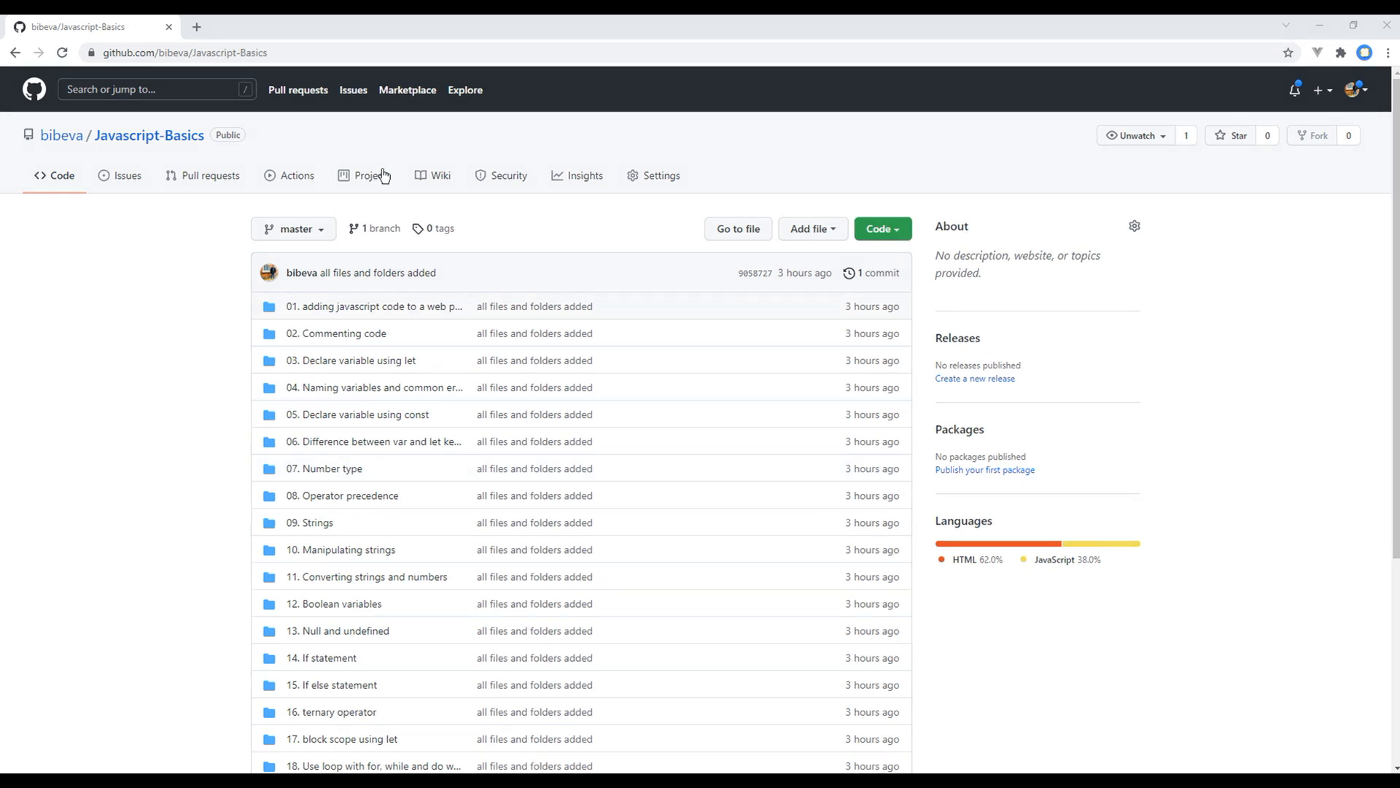
Select the Javascript-Basics repository address in the browser's address bar.
{"action": "left_click", "coordinate": [185, 52]}
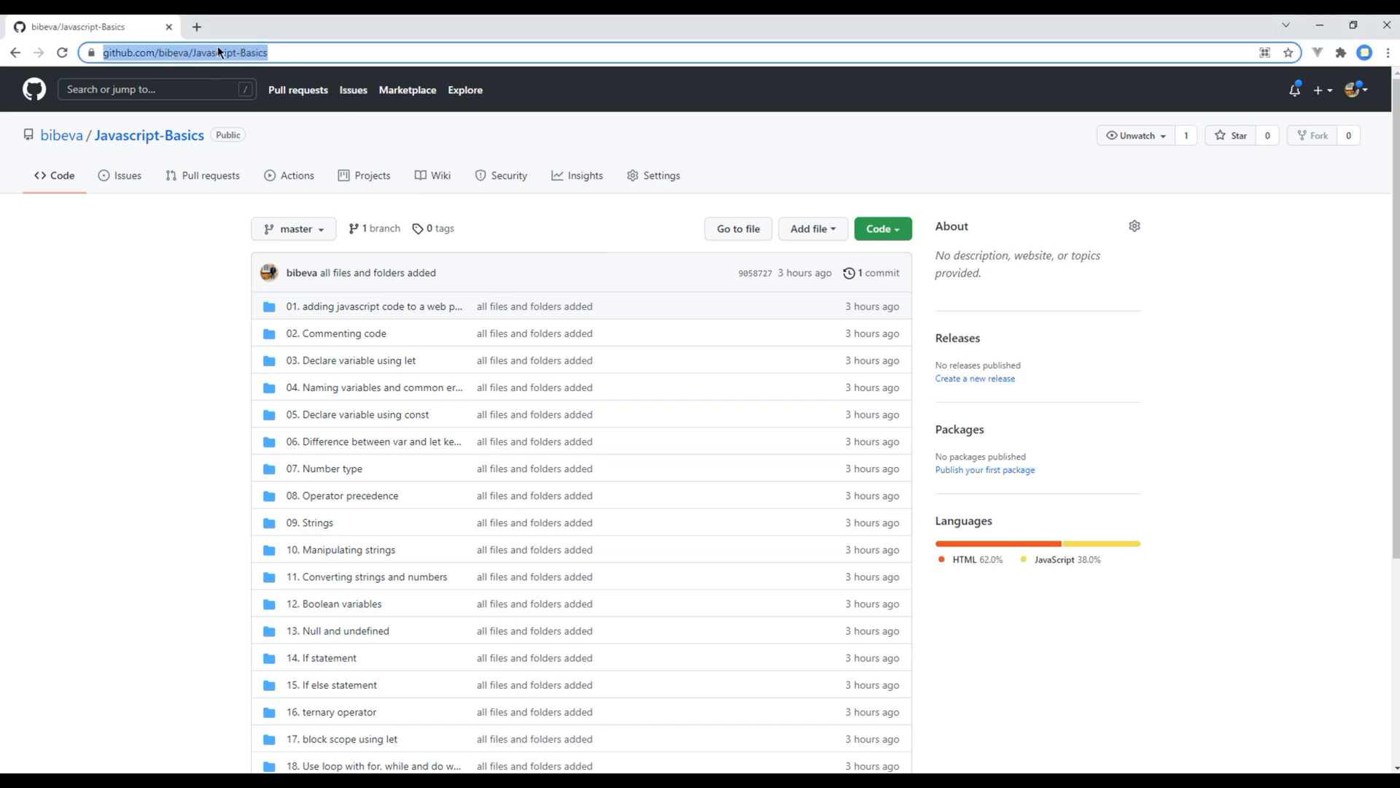
{"action": "mouse_move", "coordinate": [872, 313]}
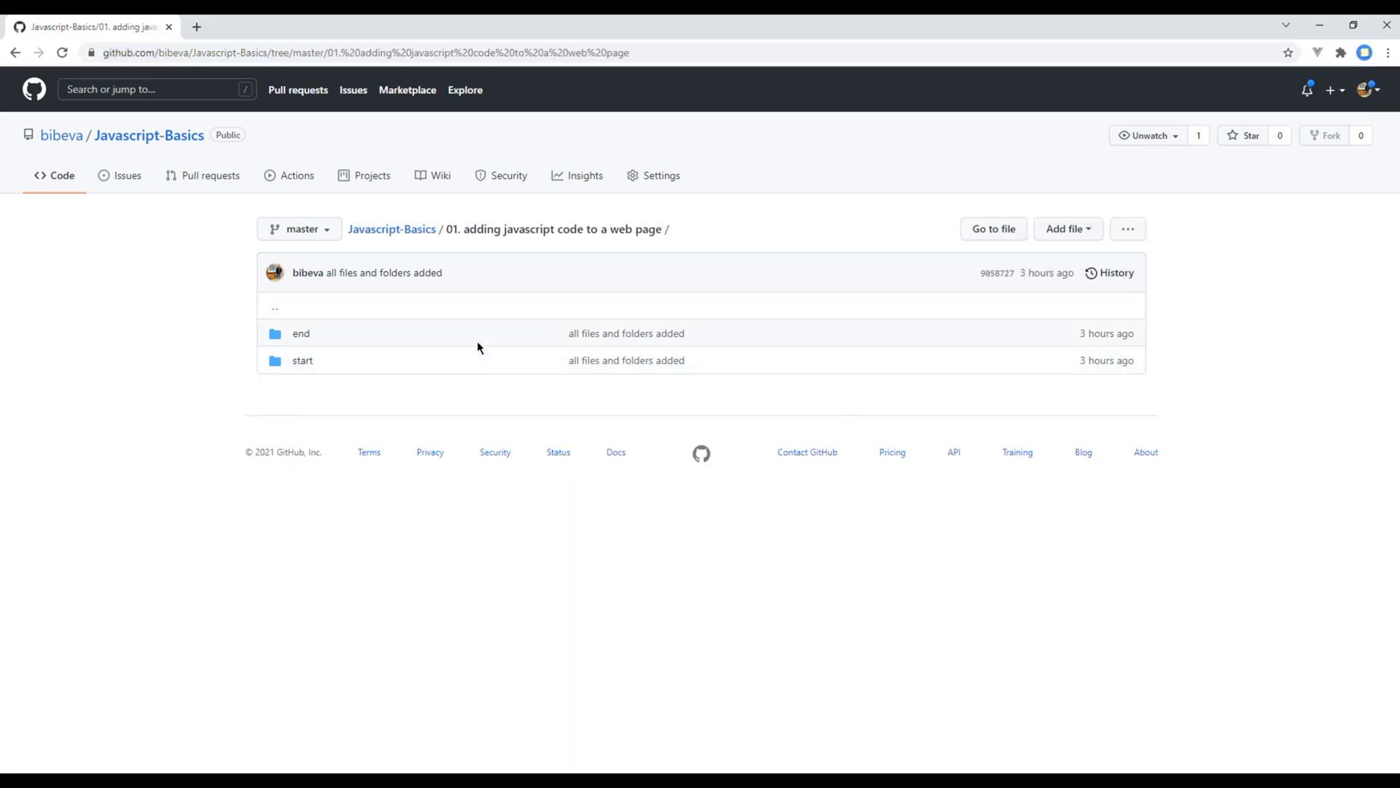
{"action": "mouse_move", "coordinate": [472, 360]}
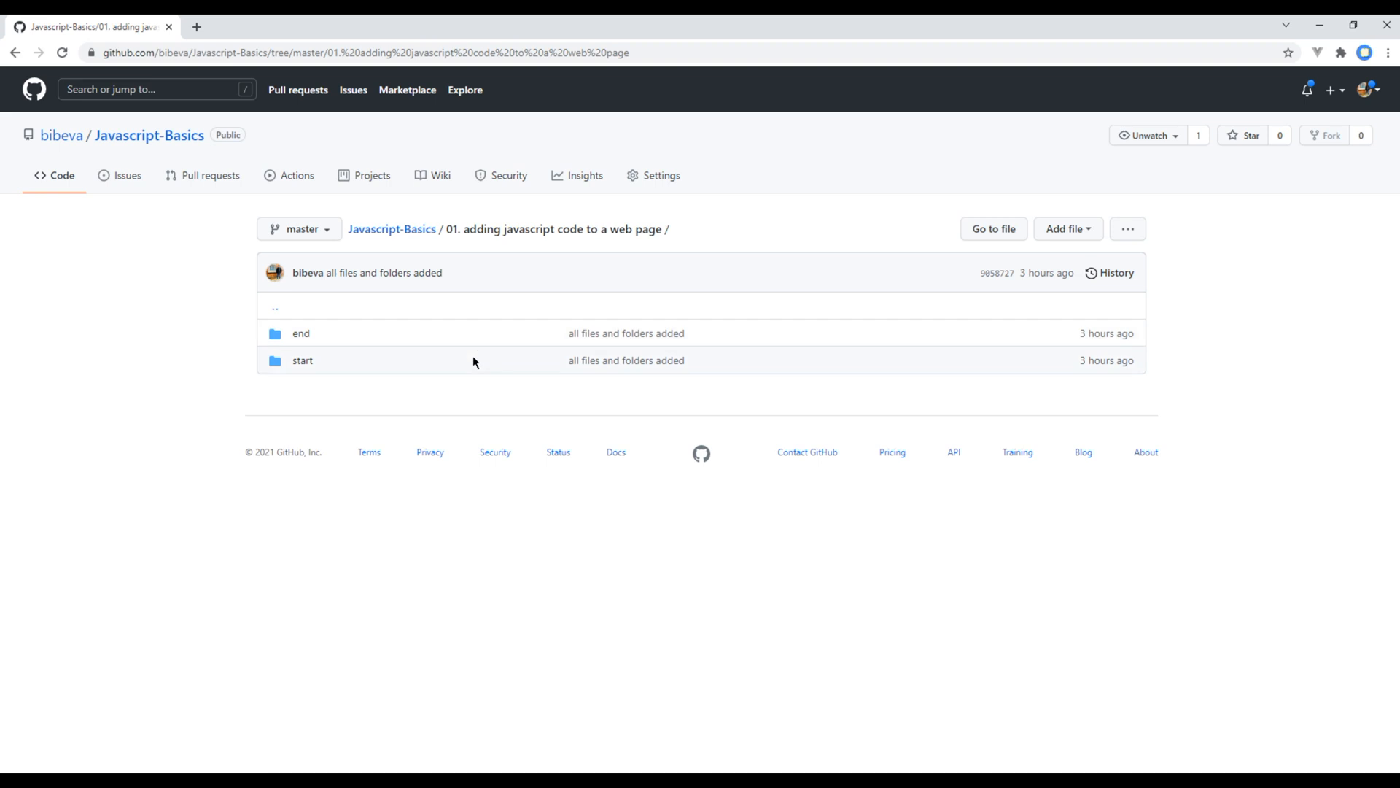
{"action": "mouse_move", "coordinate": [432, 334]}
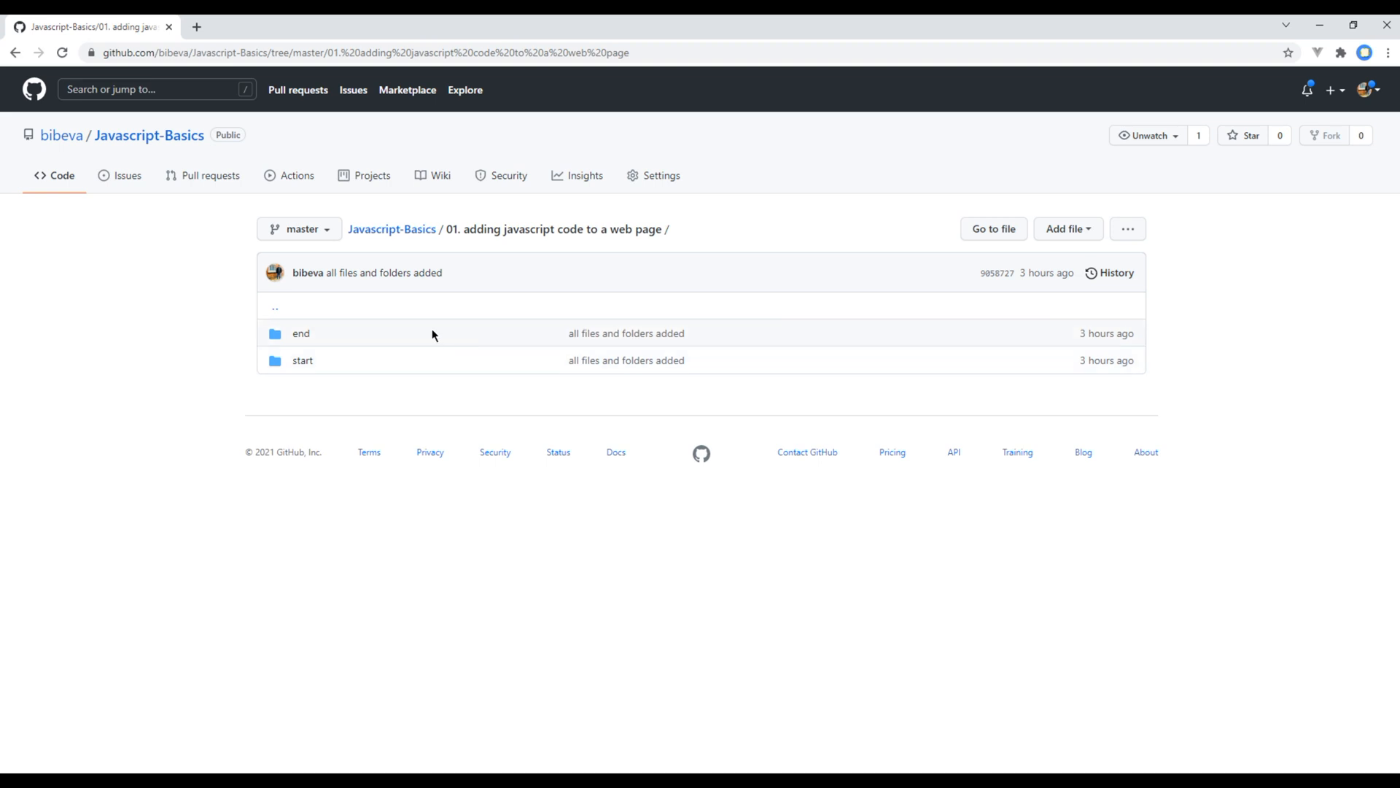
{"action": "mouse_move", "coordinate": [472, 333]}
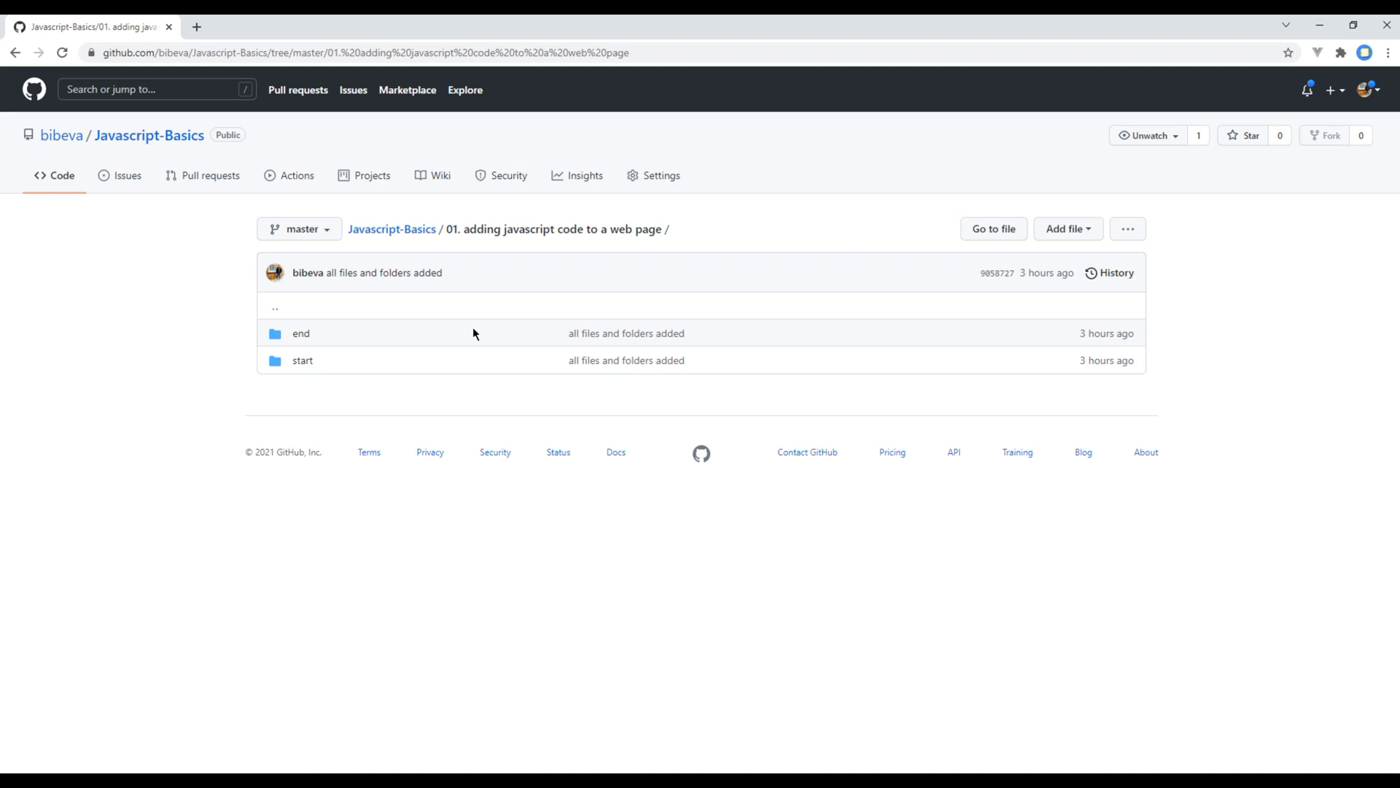
{"action": "mouse_move", "coordinate": [372, 356]}
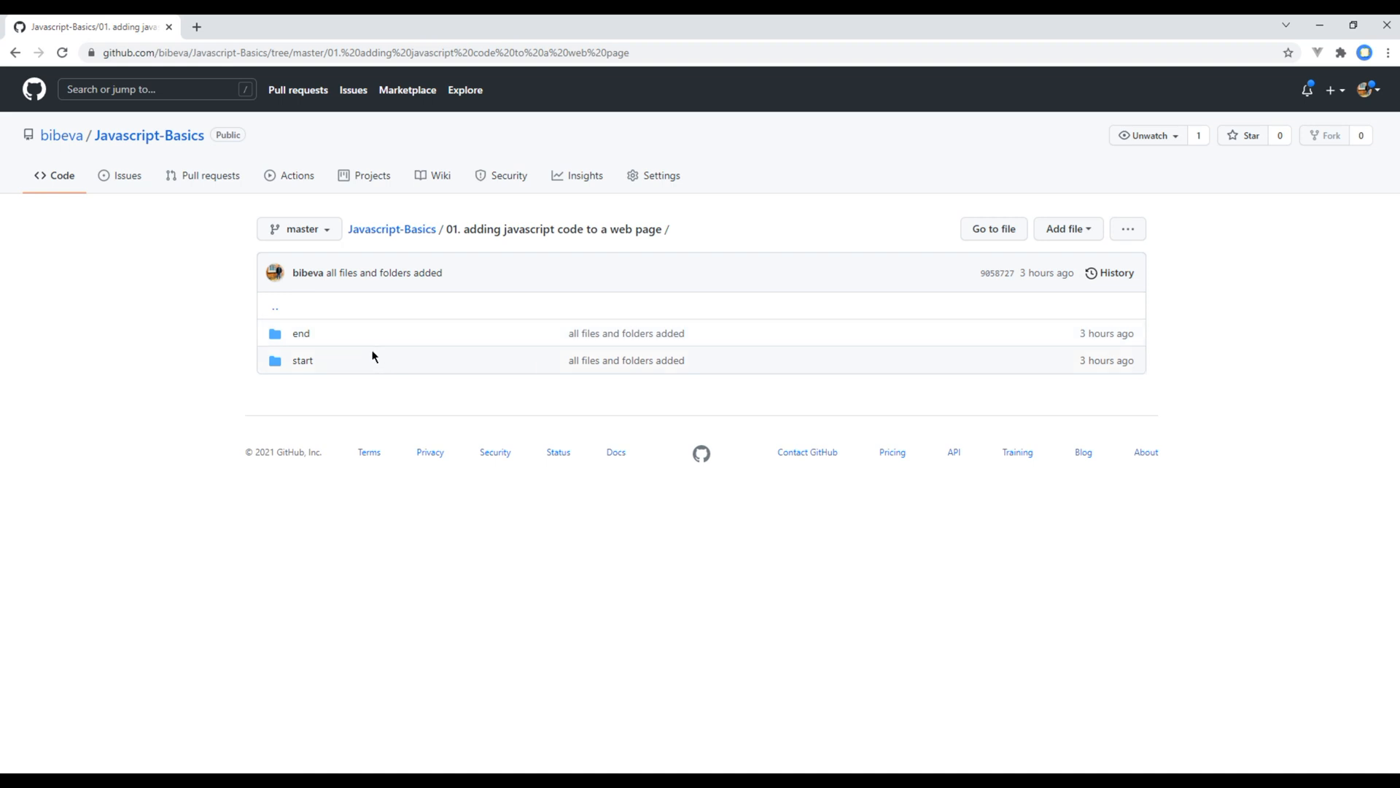
{"action": "mouse_move", "coordinate": [884, 552]}
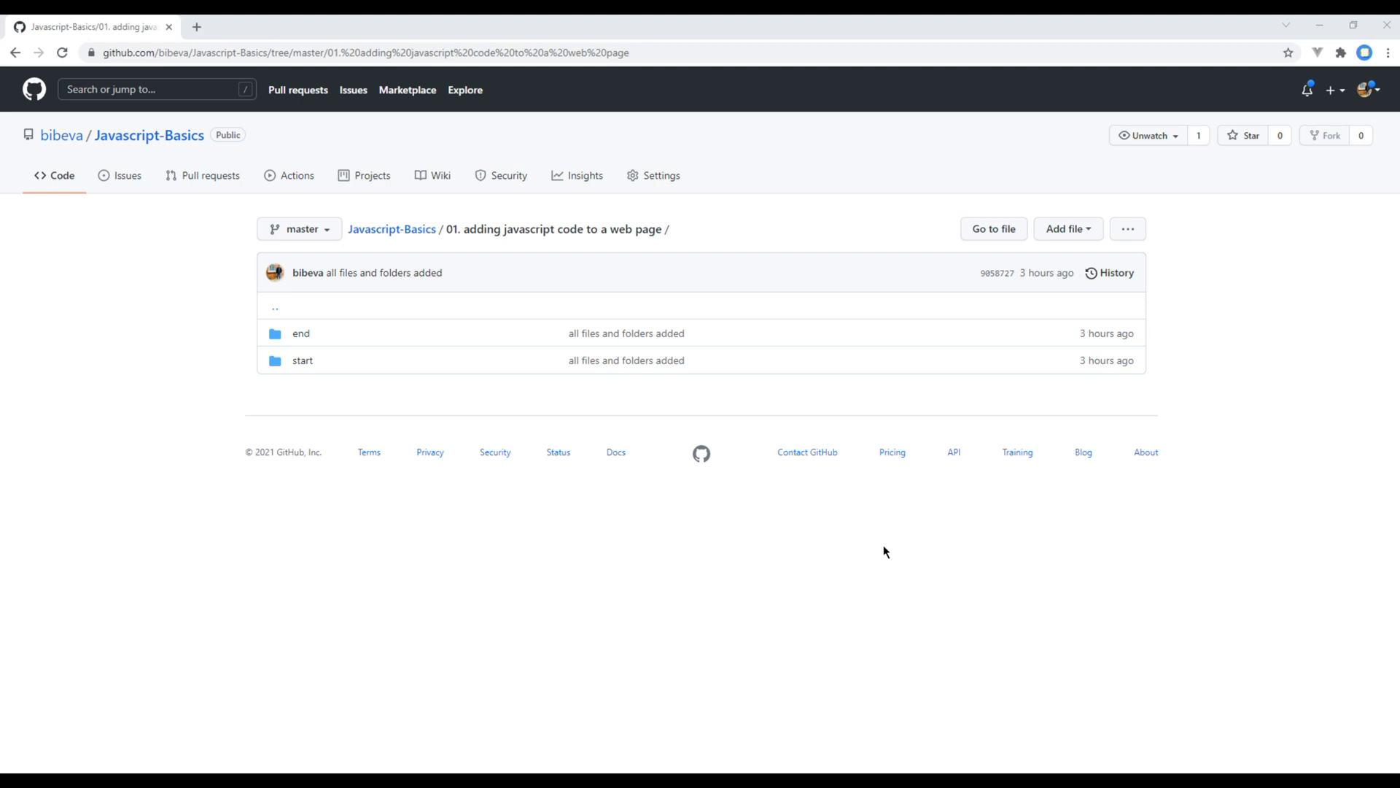
{"action": "mouse_move", "coordinate": [474, 329]}
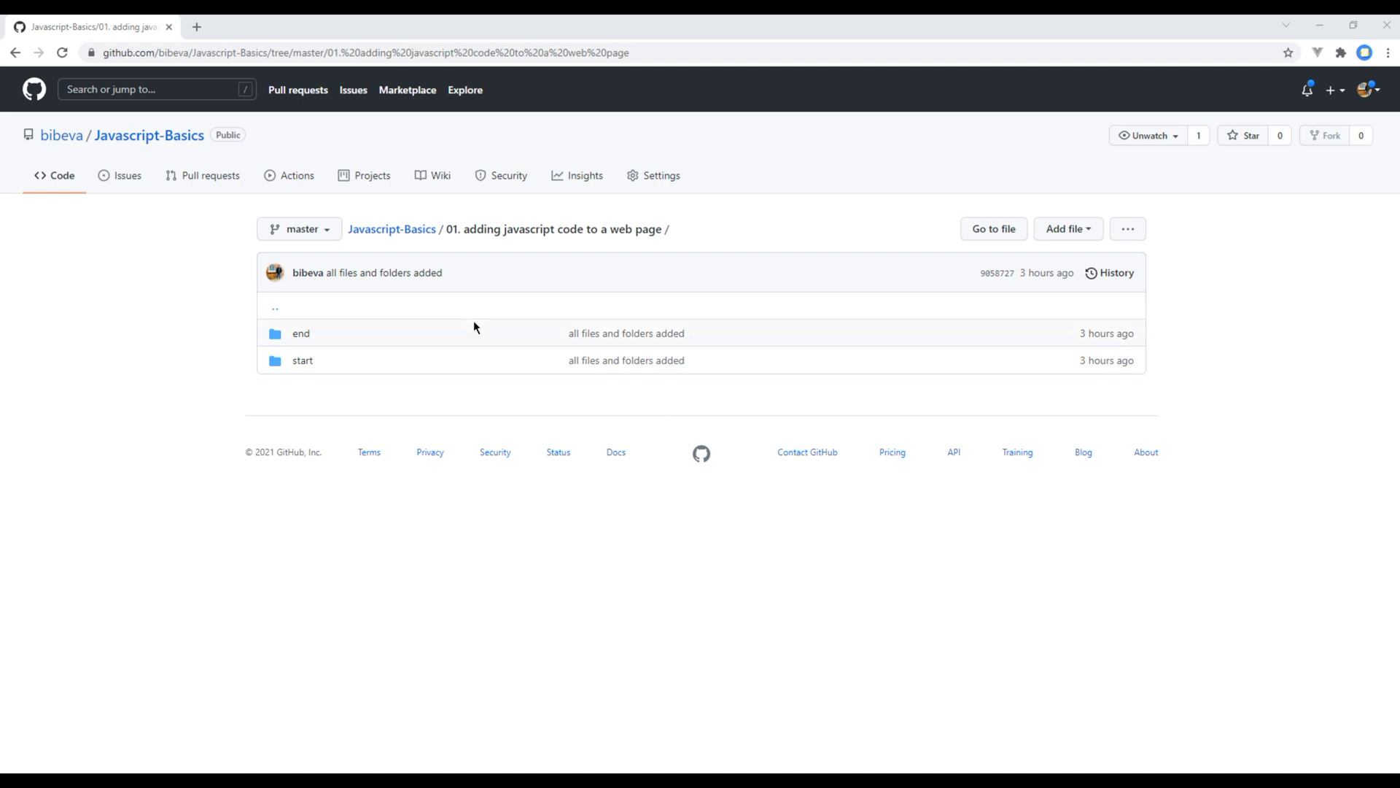
Return to the Javascript-Basics file list and show its clone address via the Code button.
{"action": "left_click", "coordinate": [392, 229]}
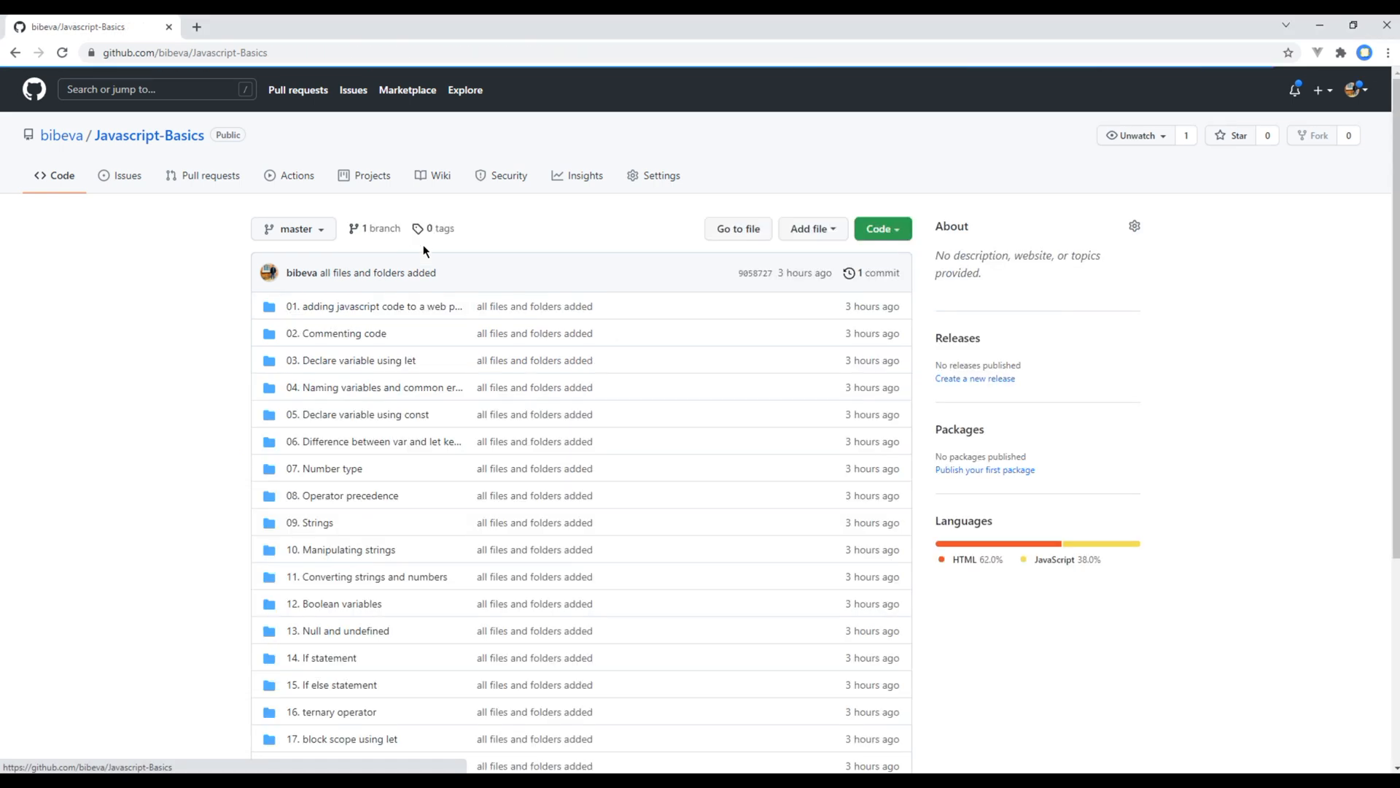
{"action": "mouse_move", "coordinate": [893, 229]}
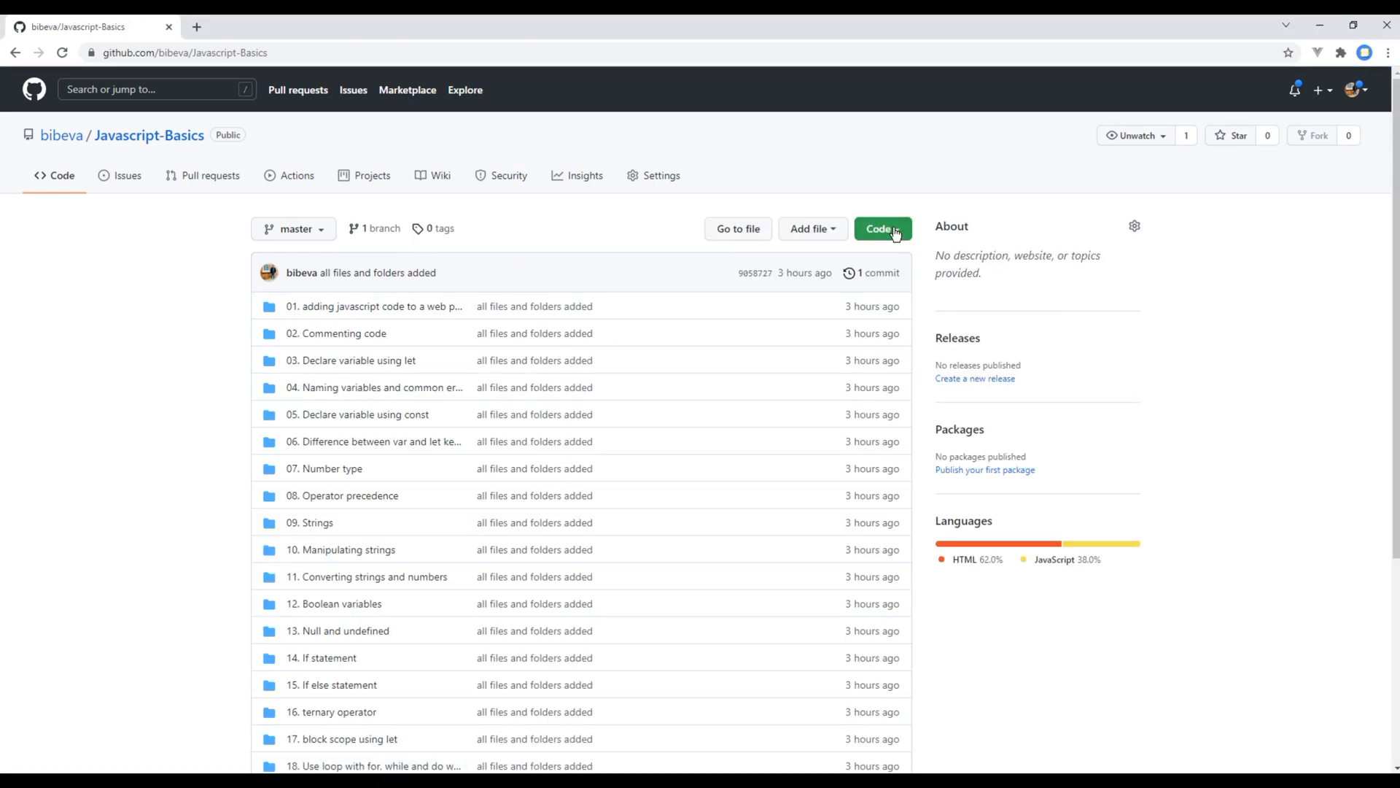
{"action": "left_click", "coordinate": [878, 229]}
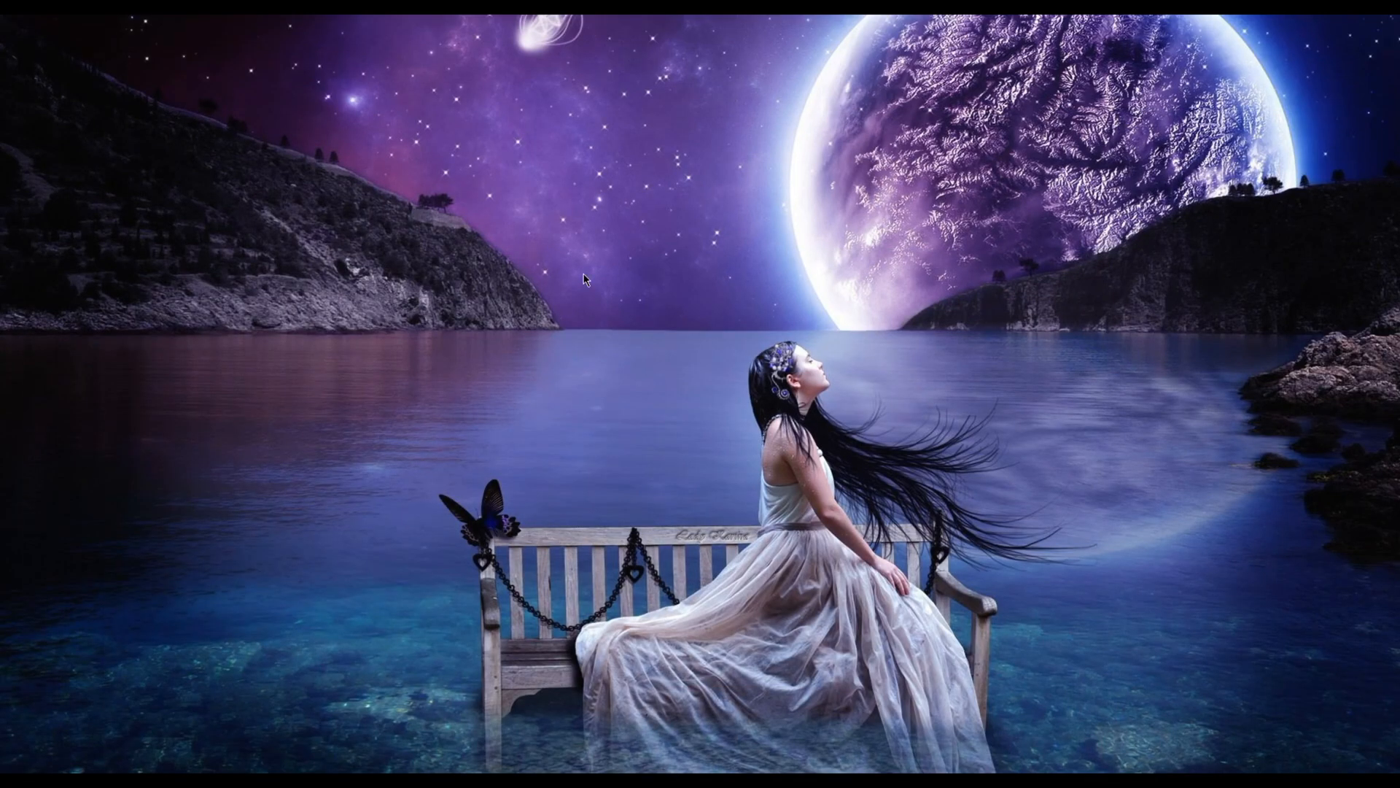
Create a new folder on the desktop from the context menu.
{"action": "right_click", "coordinate": [582, 277]}
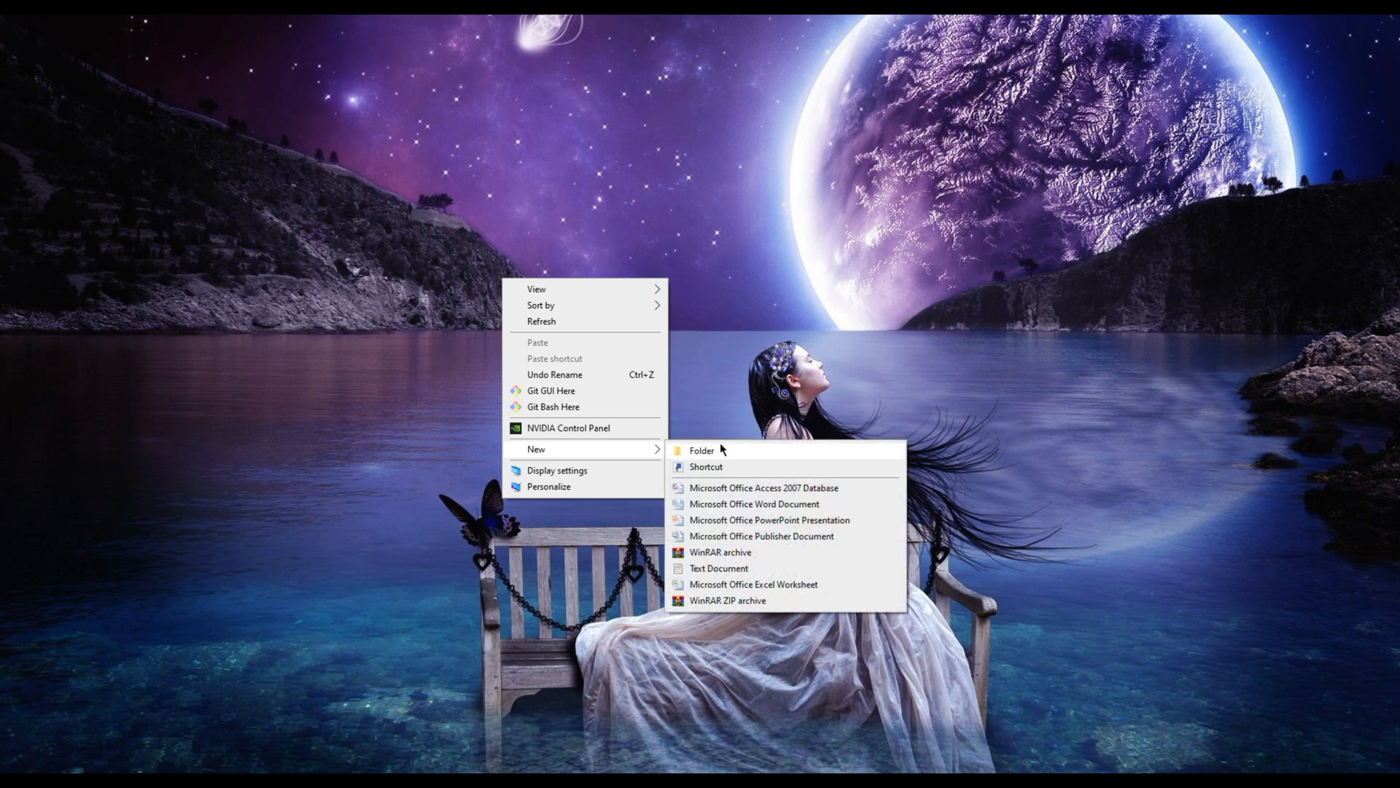
{"action": "left_click", "coordinate": [701, 449]}
{"action": "type", "text": "javascript"}
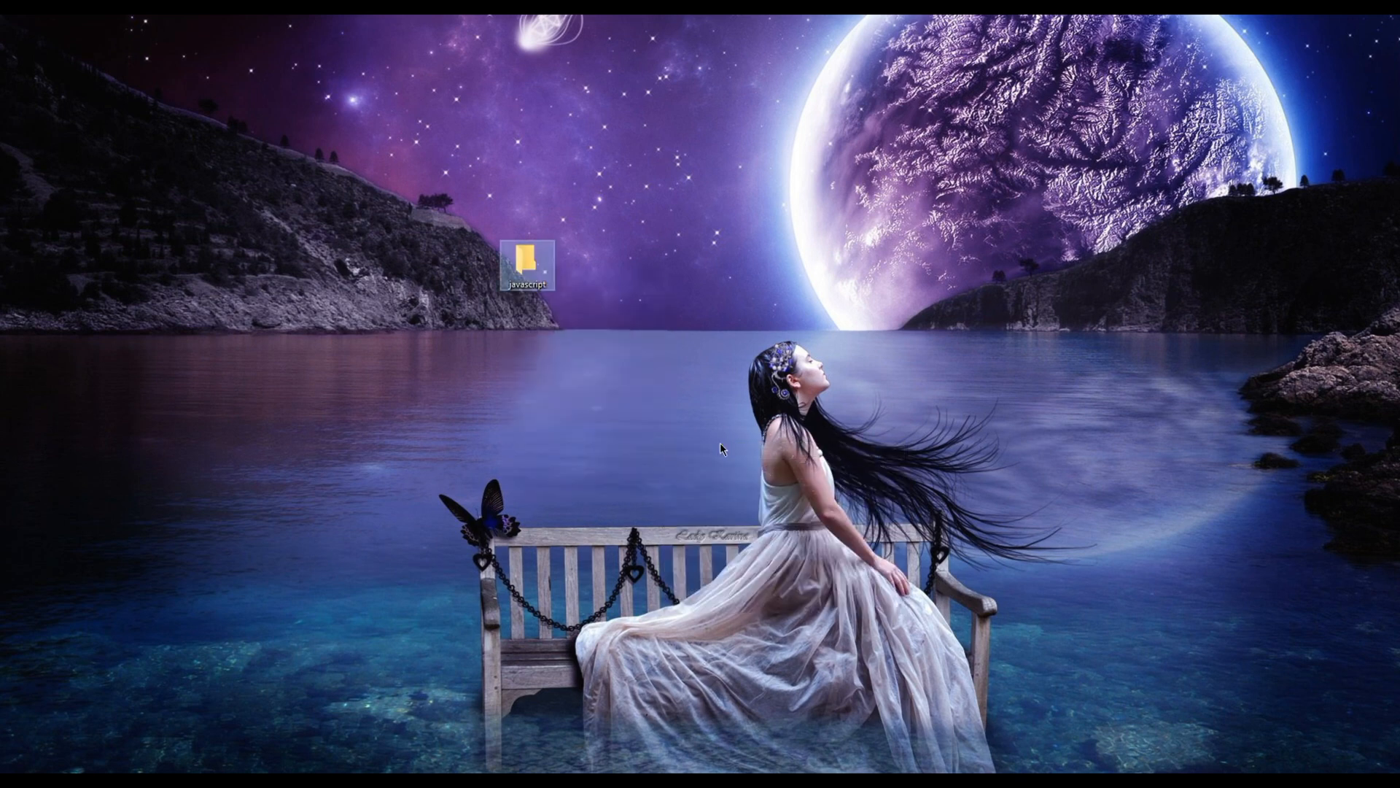
{"action": "left_click_drag", "start_coordinate": [526, 259], "coordinate": [31, 35]}
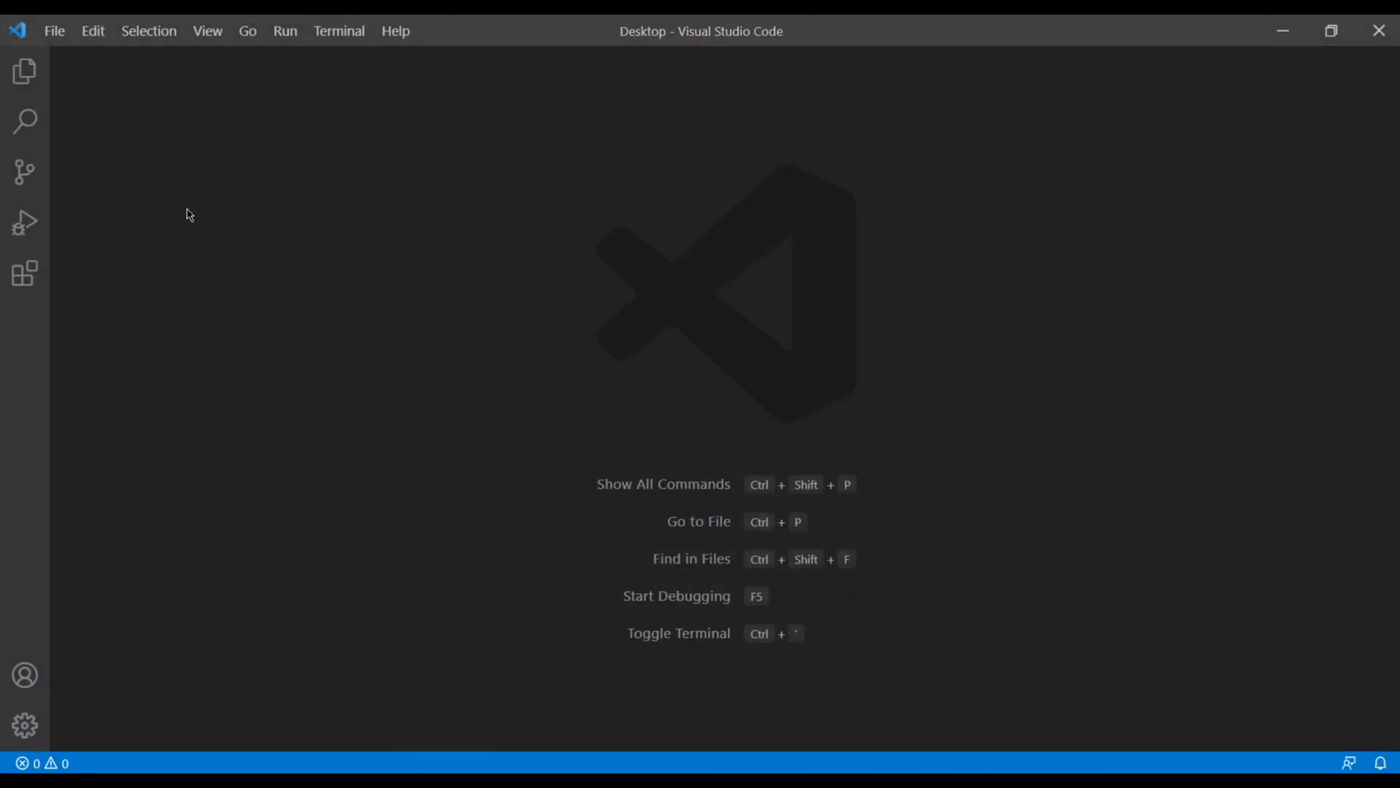
Open the Desktop/javascript folder as the VS Code workspace.
{"action": "left_click", "coordinate": [54, 31]}
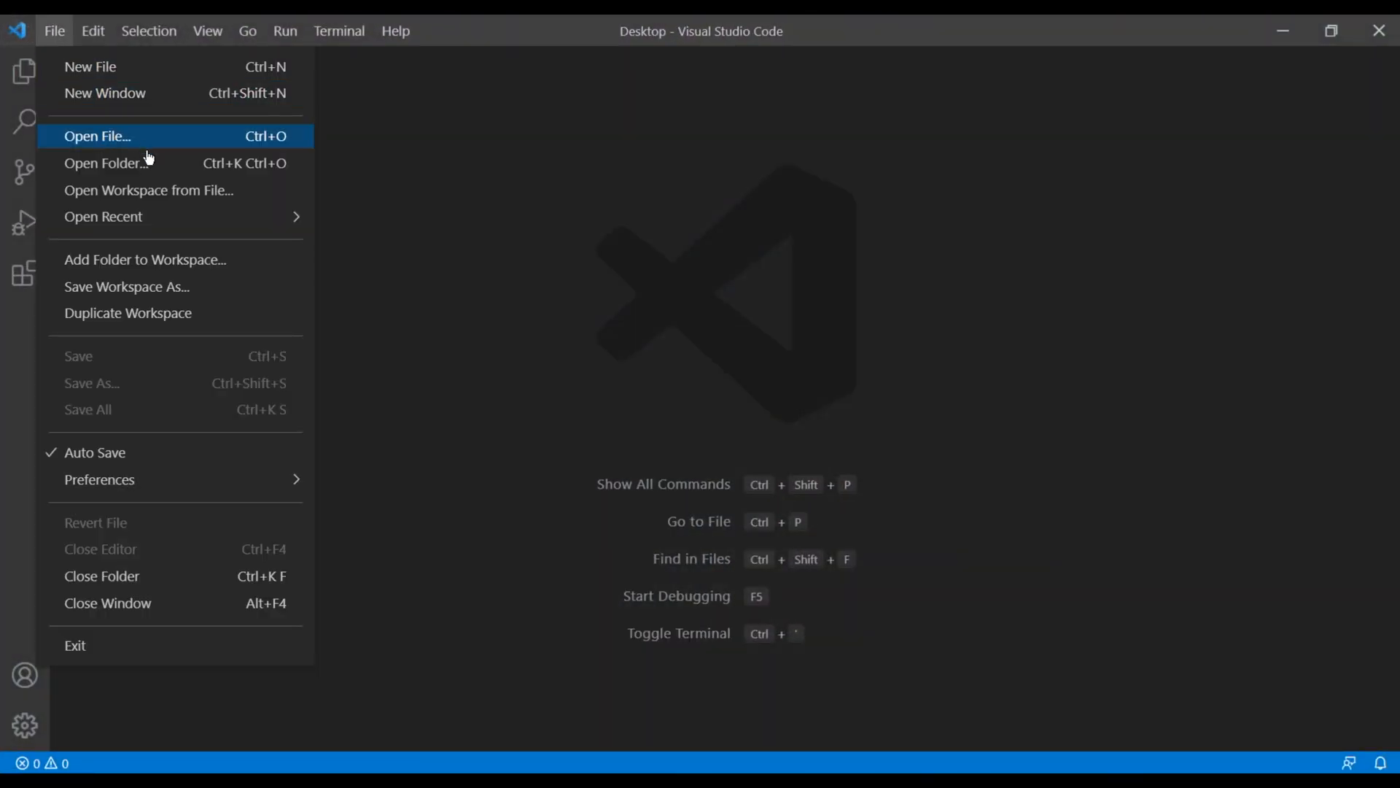
{"action": "left_click", "coordinate": [105, 162]}
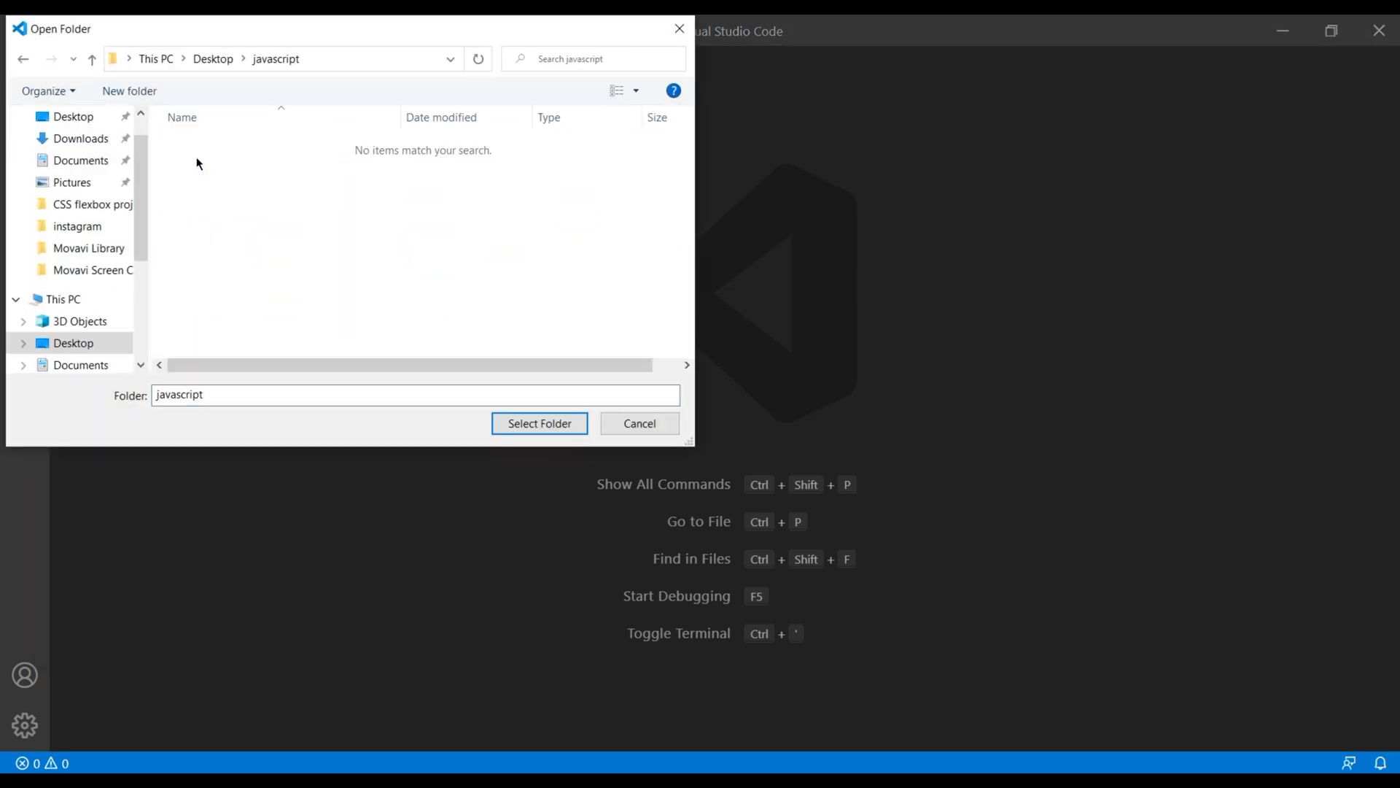
{"action": "left_click", "coordinate": [539, 423]}
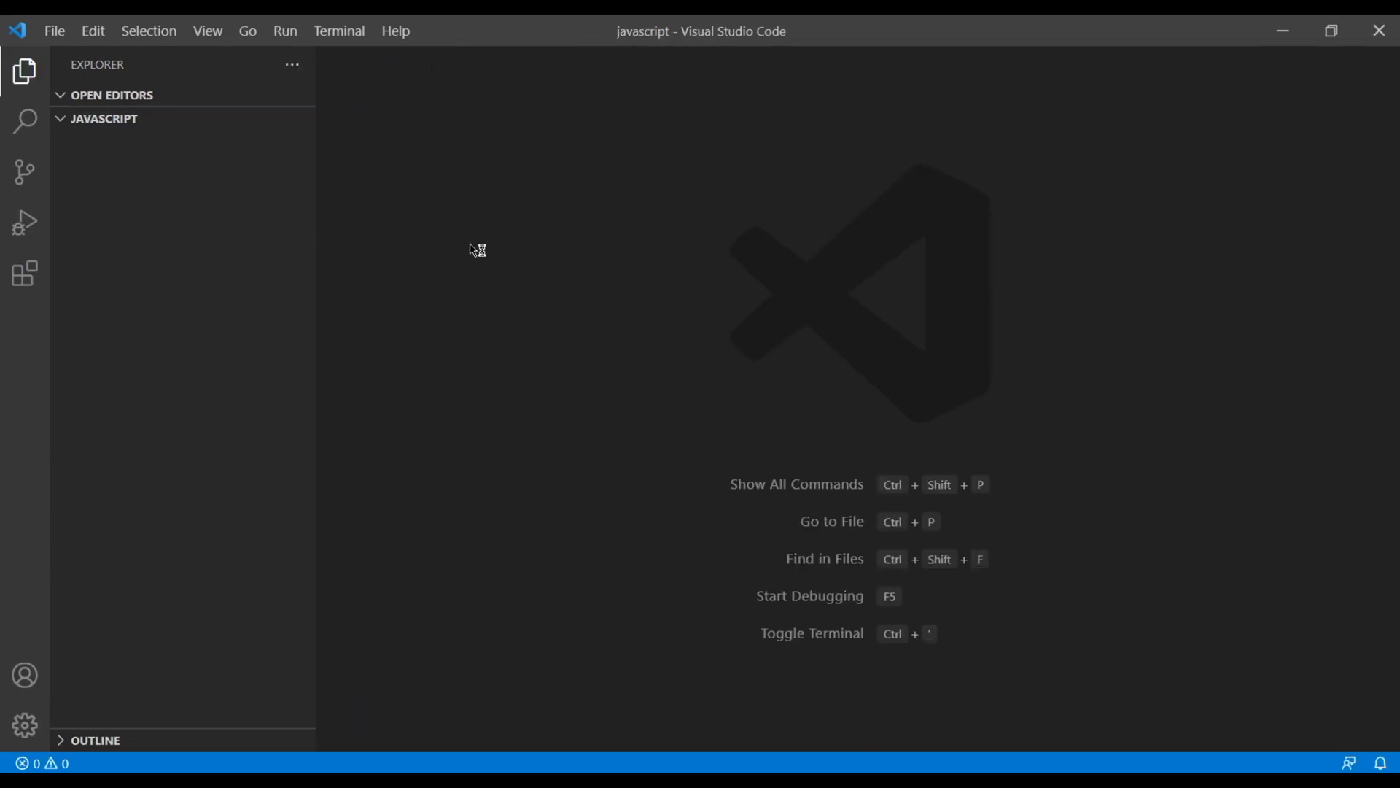
{"action": "left_click", "coordinate": [207, 31]}
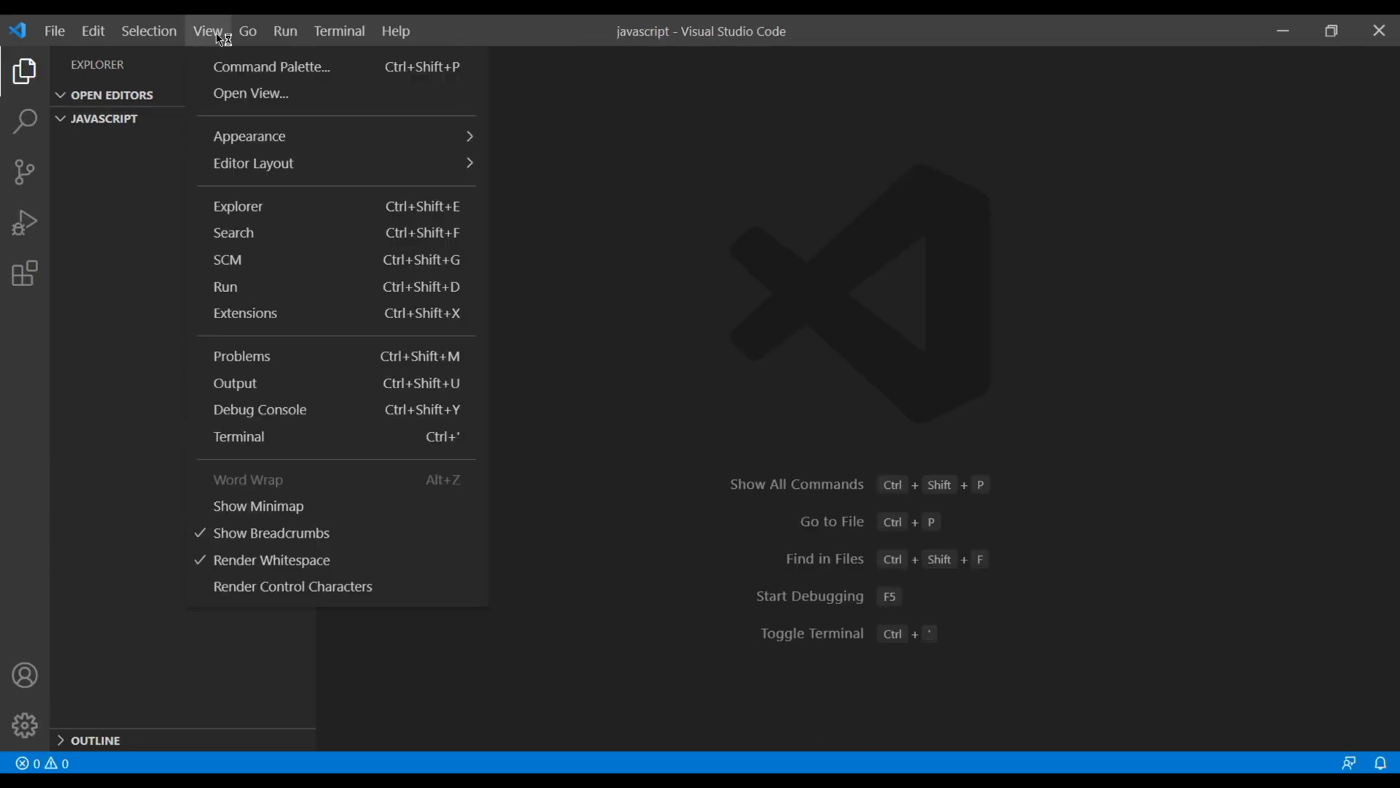
{"action": "left_click", "coordinate": [238, 436]}
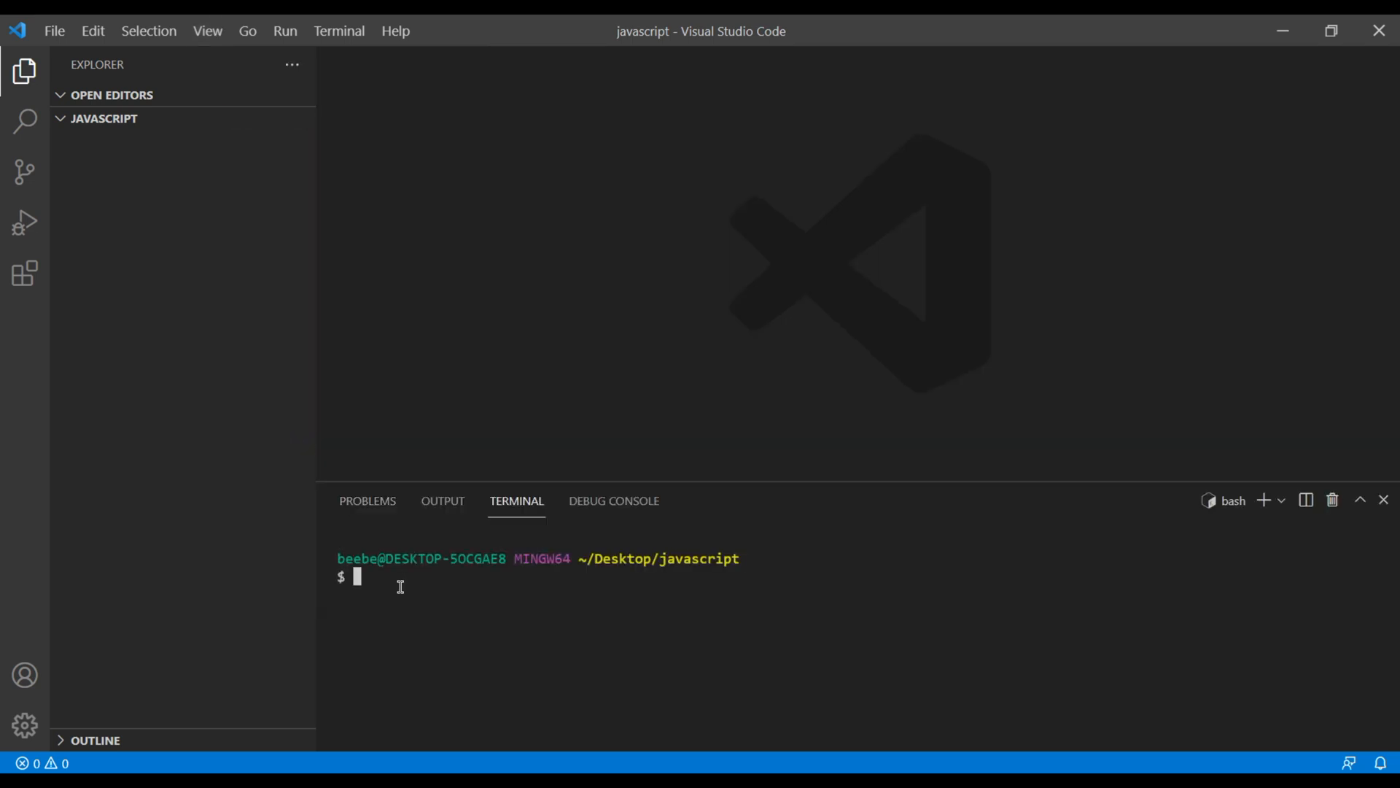
{"action": "type", "text": "git clone"}
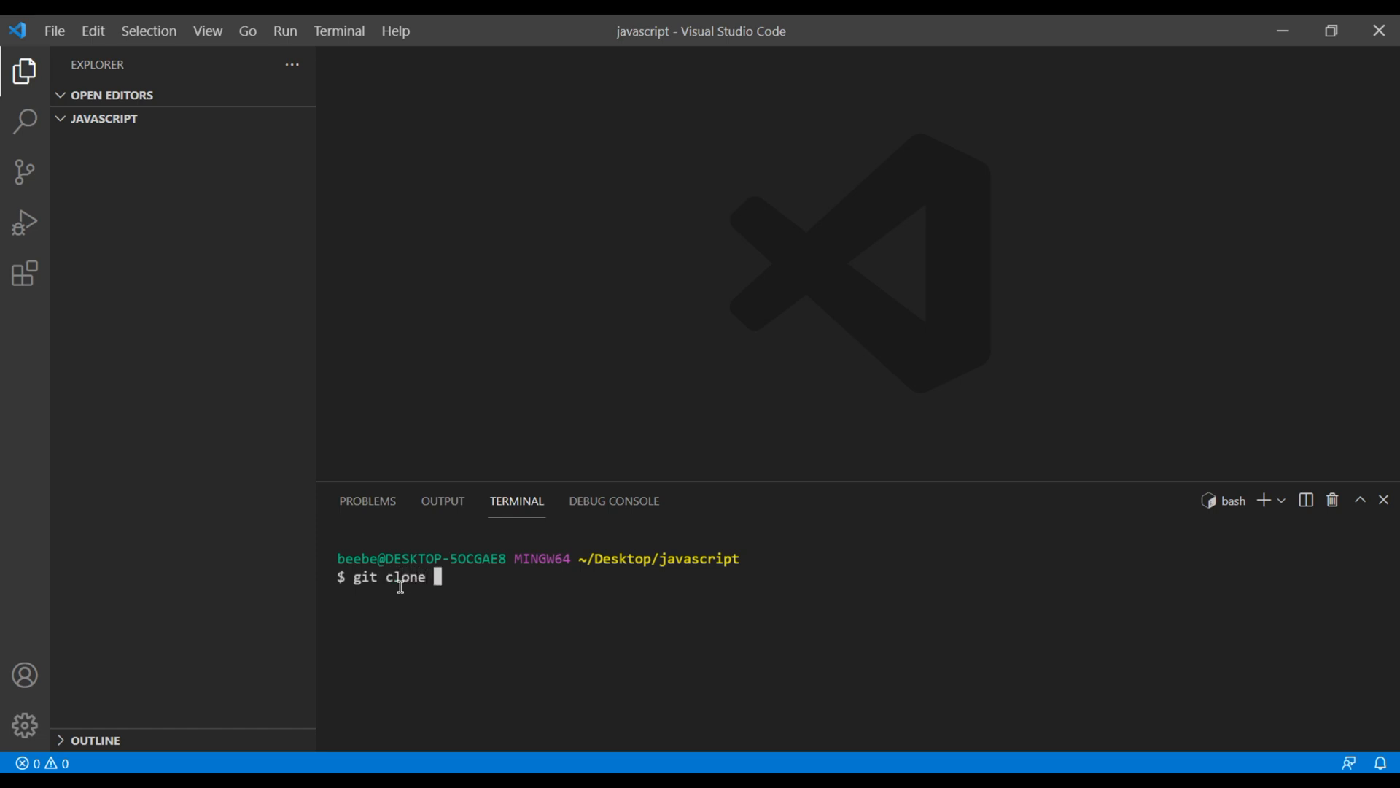
{"action": "type", "text": "https://github.com/bibeva/Javascript-Basics.git"}
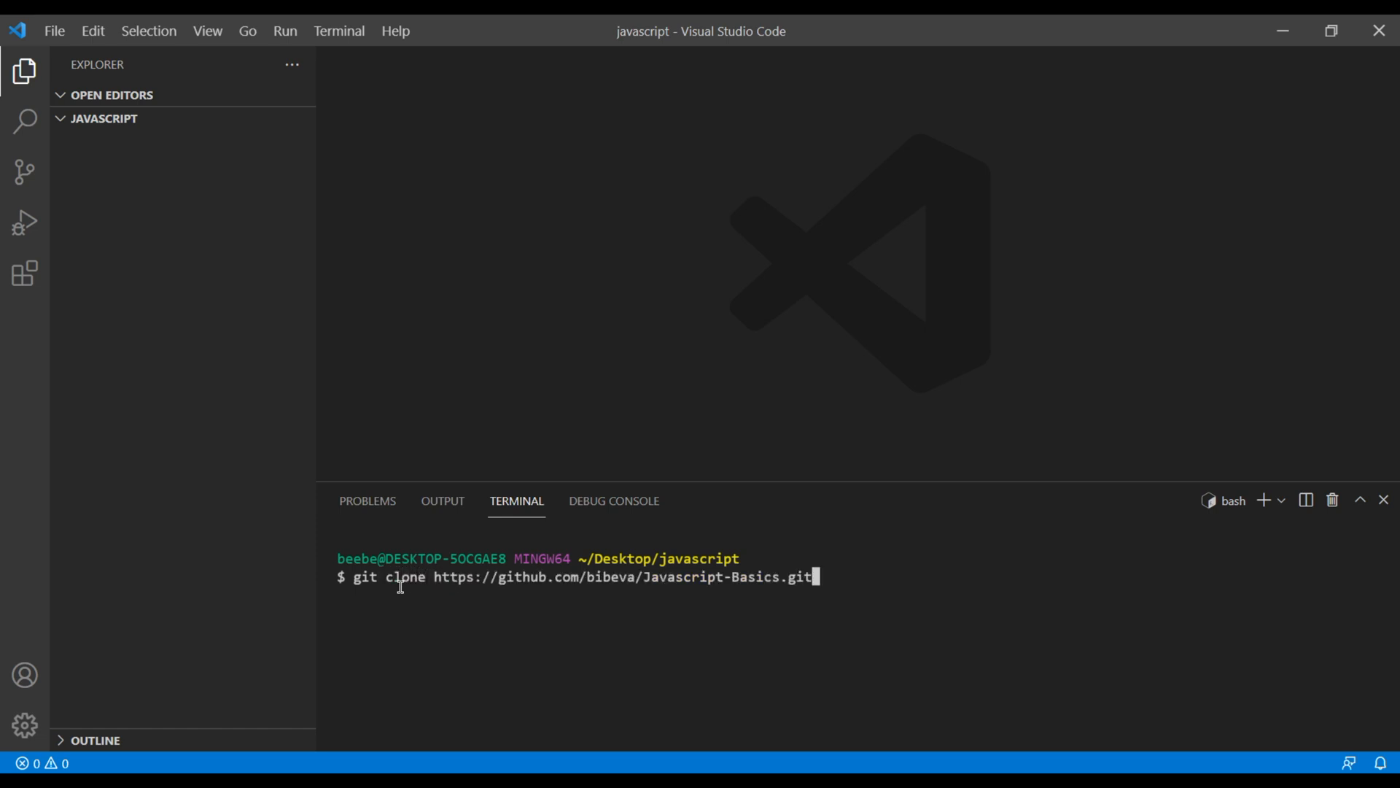
{"action": "key", "text": "Return"}
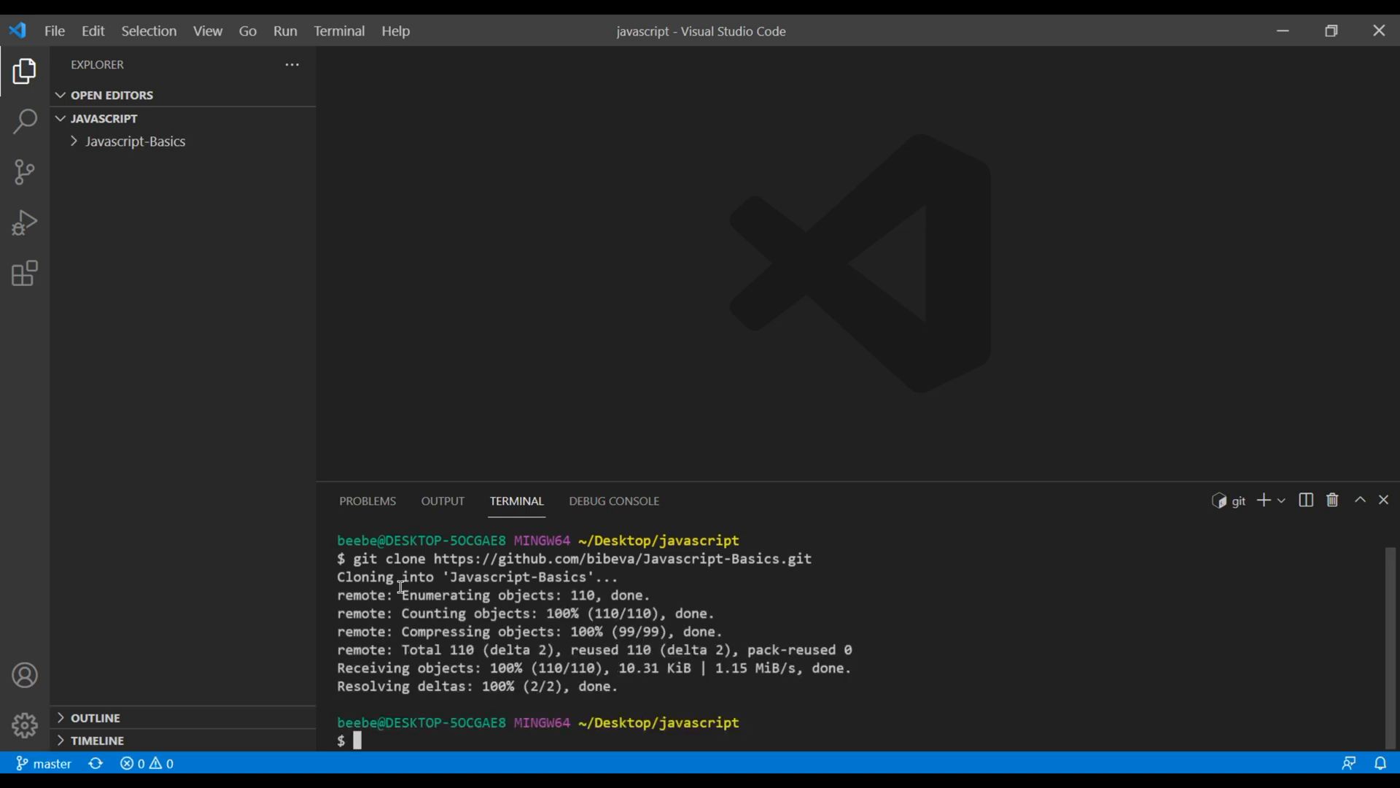
{"action": "left_click", "coordinate": [134, 141]}
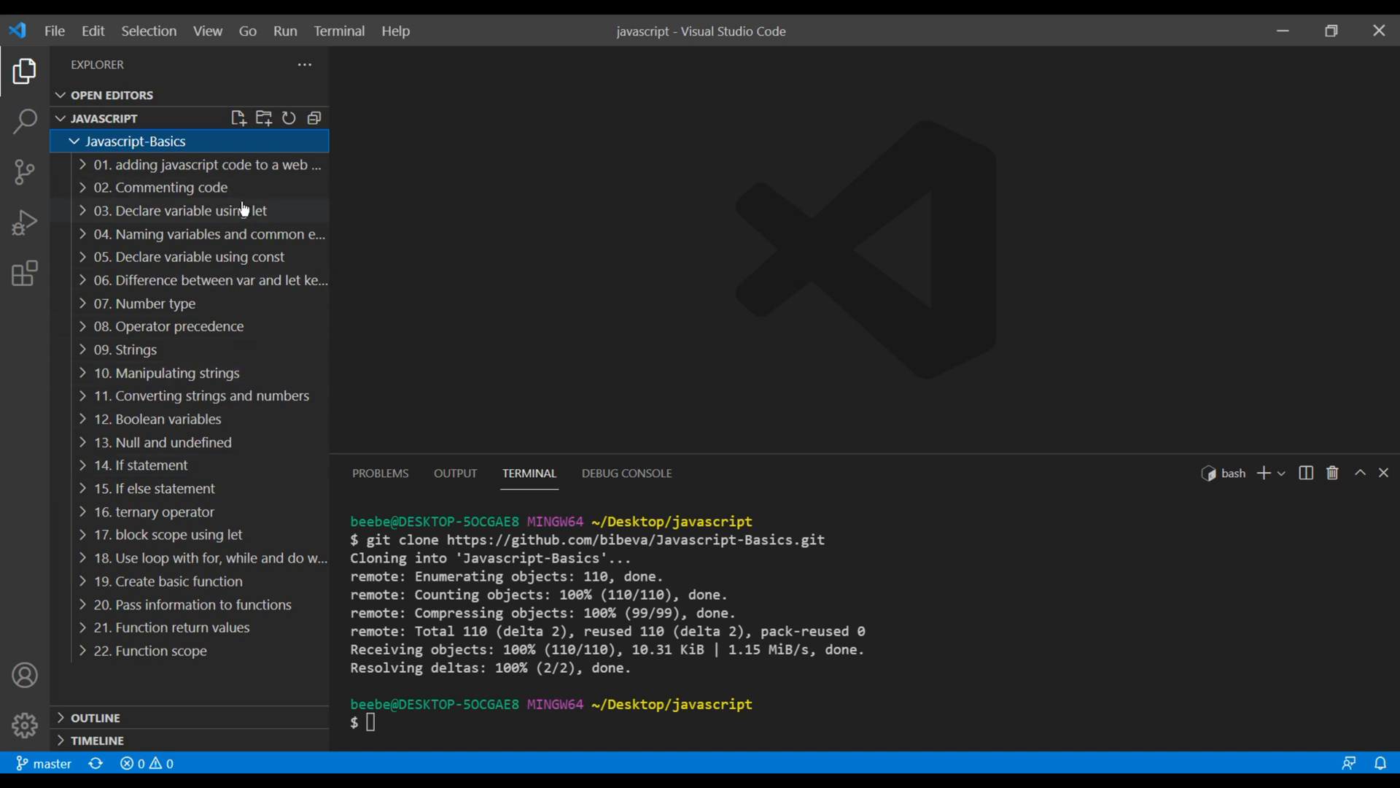
{"action": "mouse_move", "coordinate": [250, 280]}
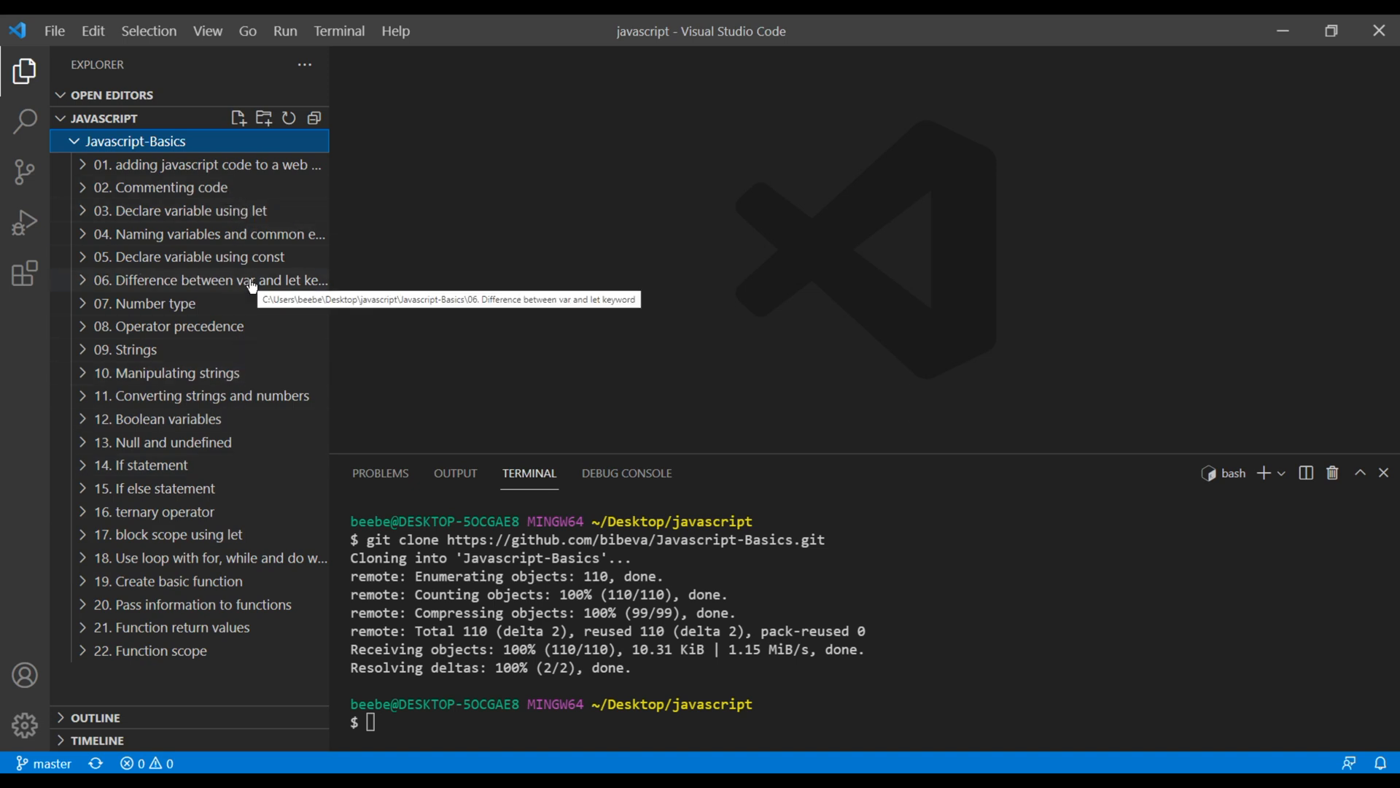
{"action": "mouse_move", "coordinate": [86, 181]}
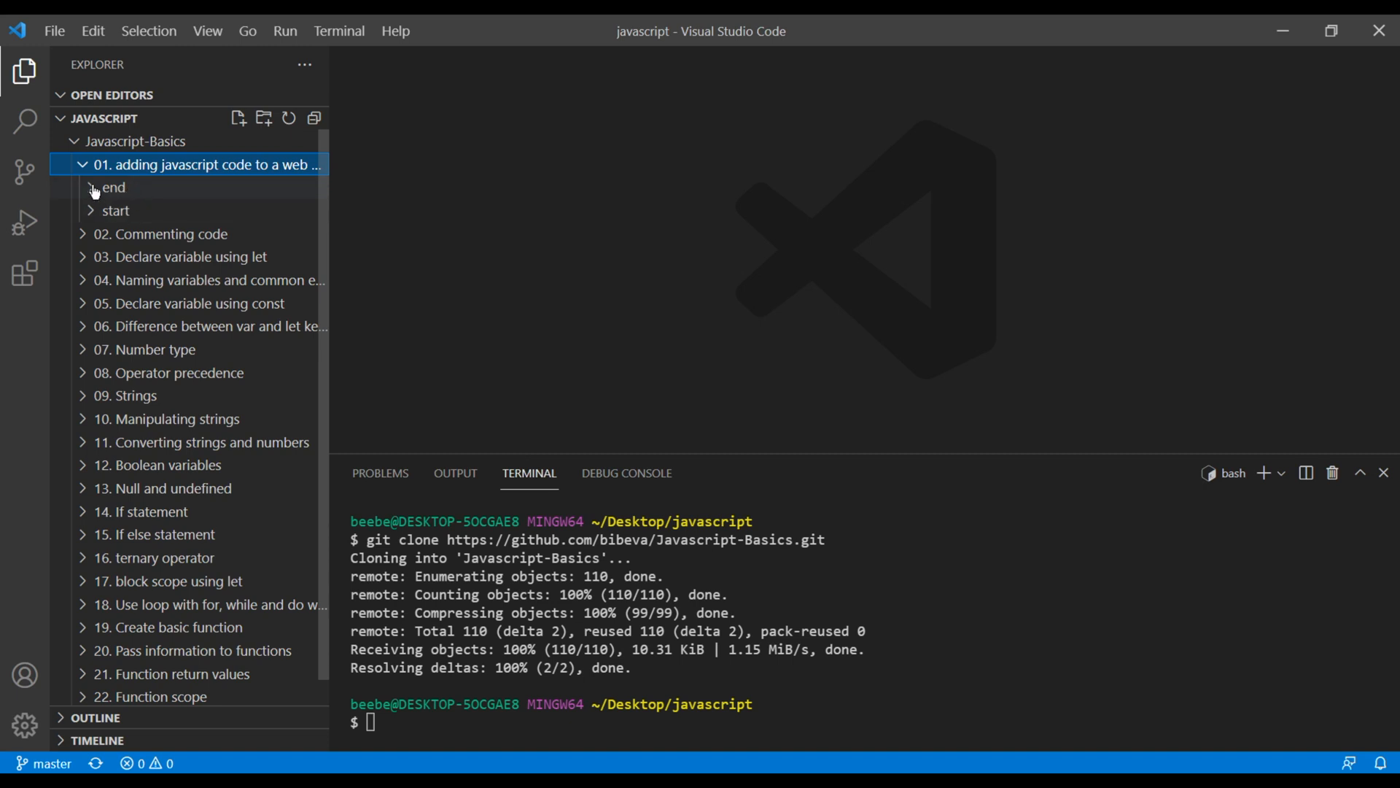
Expand the first lesson's end and start folders to show index.html and main.js.
{"action": "left_click", "coordinate": [114, 188]}
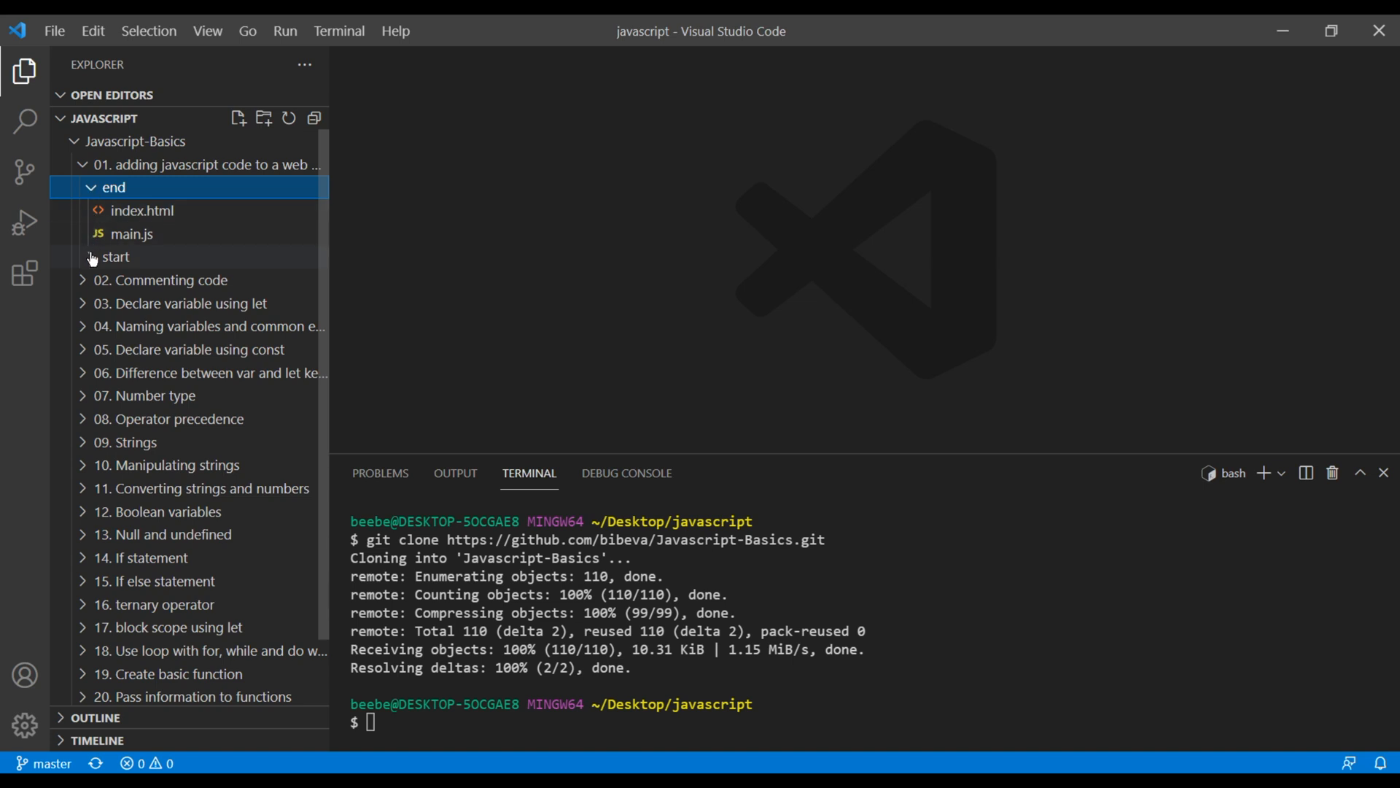
{"action": "left_click", "coordinate": [116, 256]}
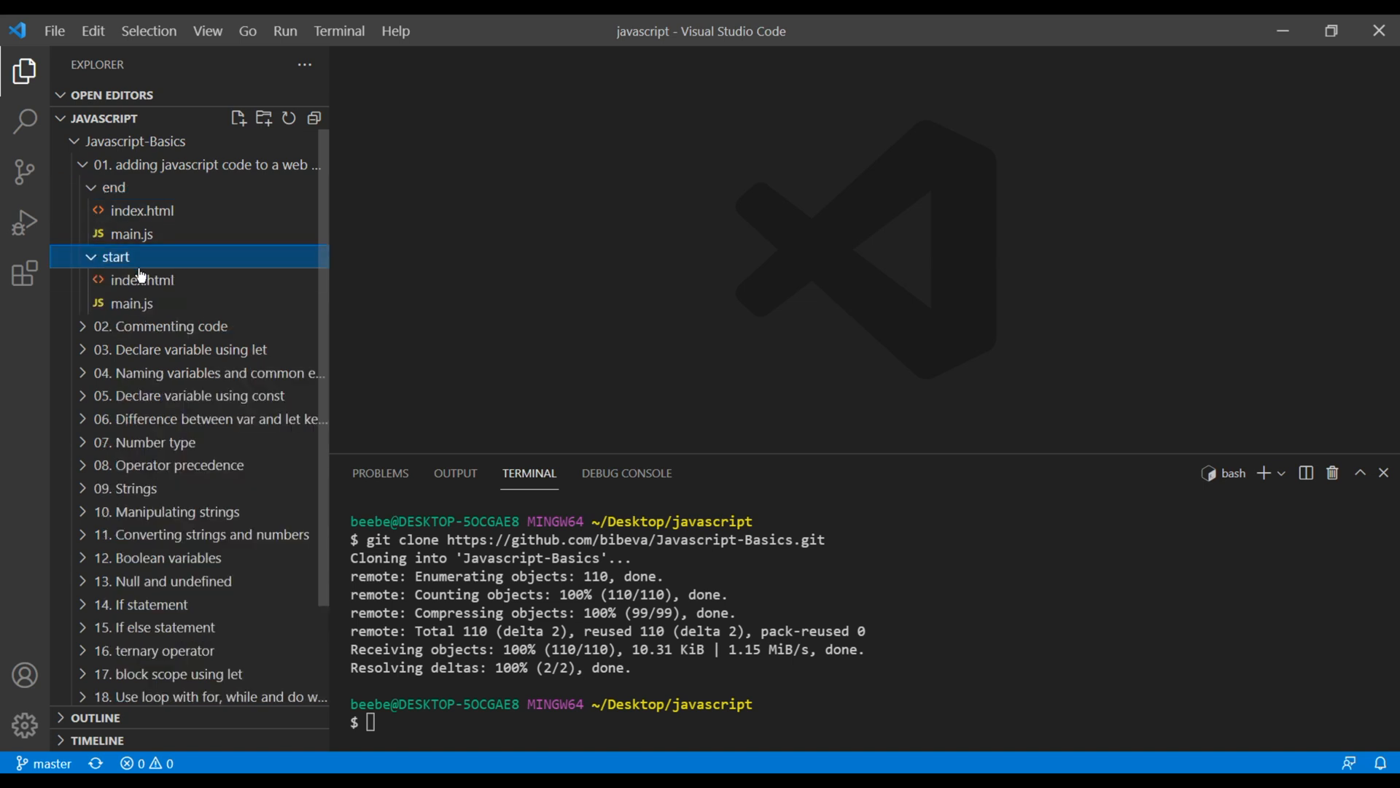
{"action": "mouse_move", "coordinate": [141, 280]}
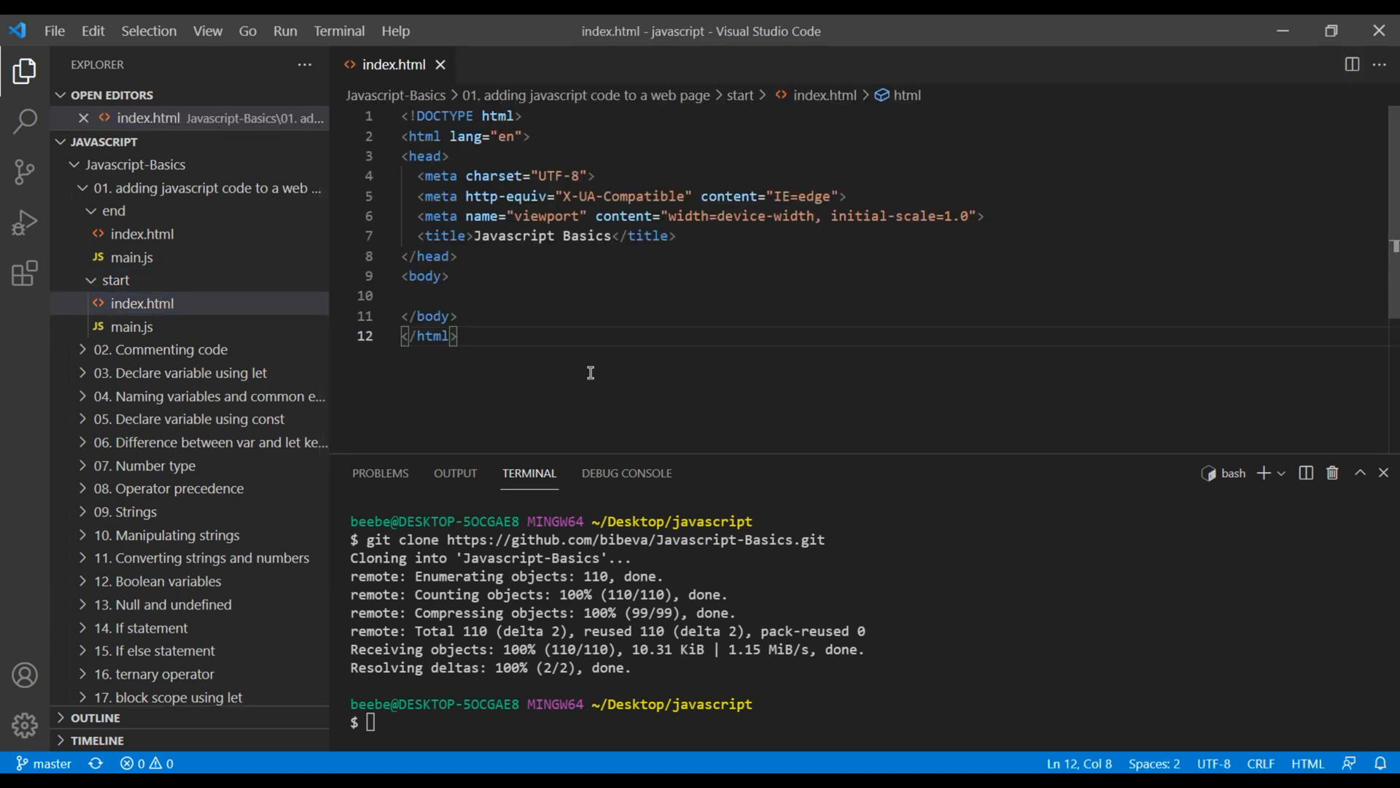
Write an inline script in the body calling alert('Hello World!');.
{"action": "left_click", "coordinate": [407, 294]}
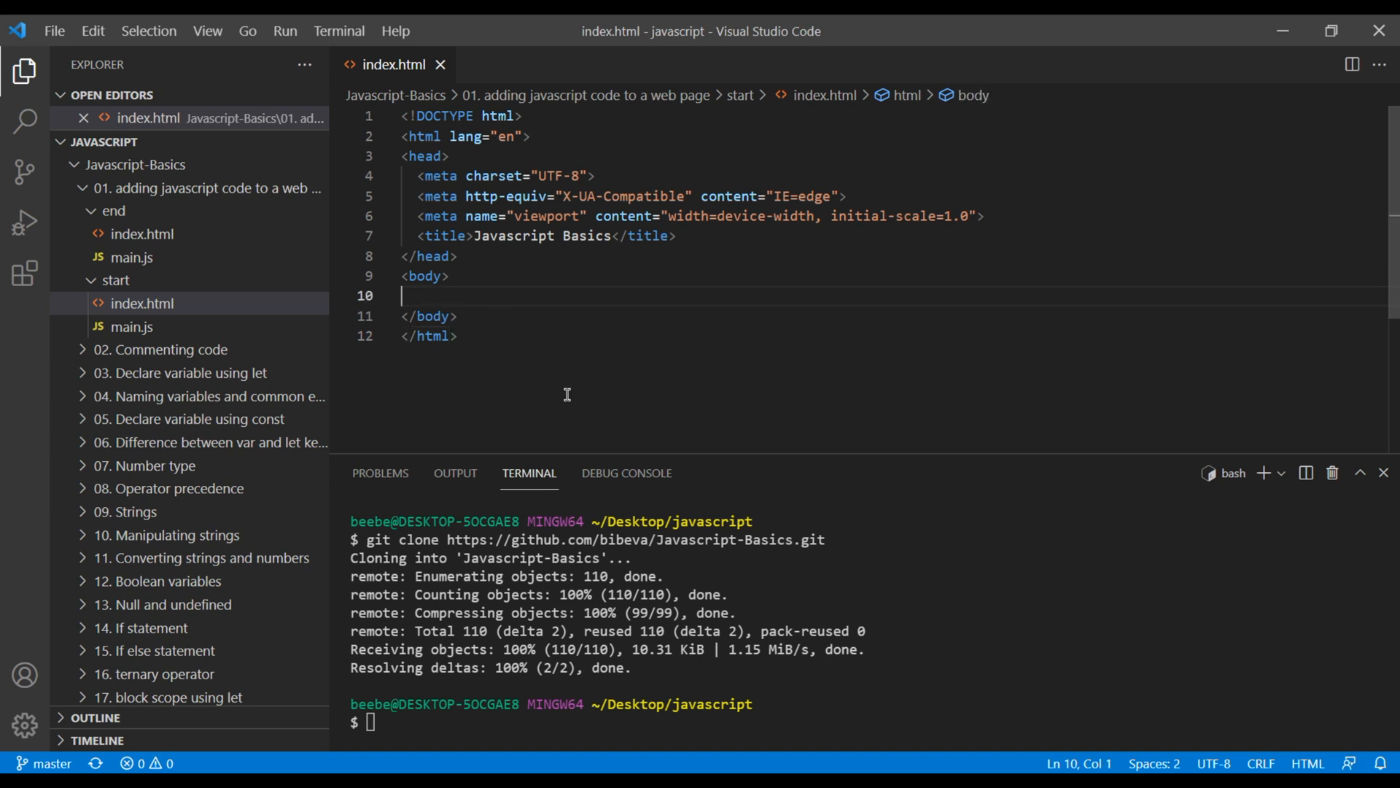
{"action": "type", "text": "script>"}
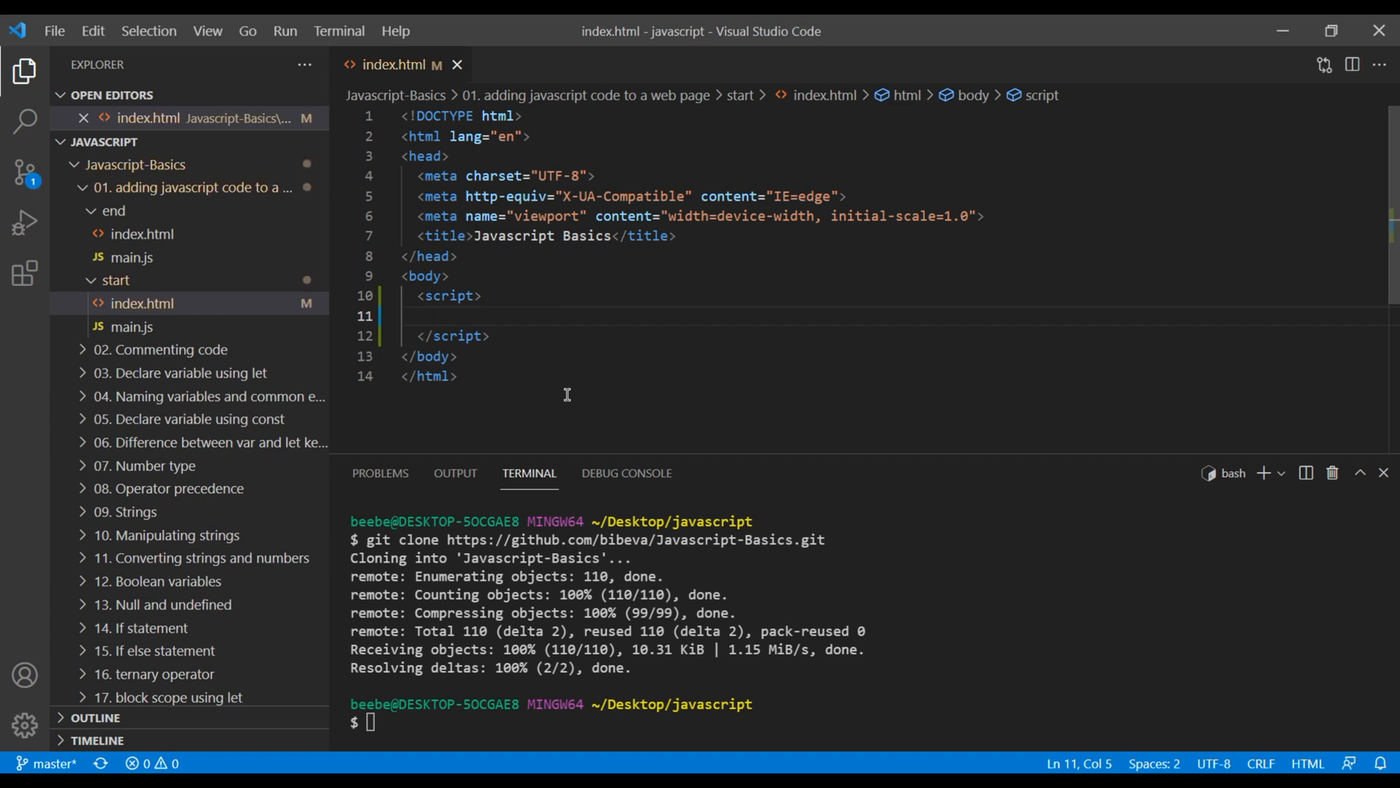
{"action": "type", "text": "a"}
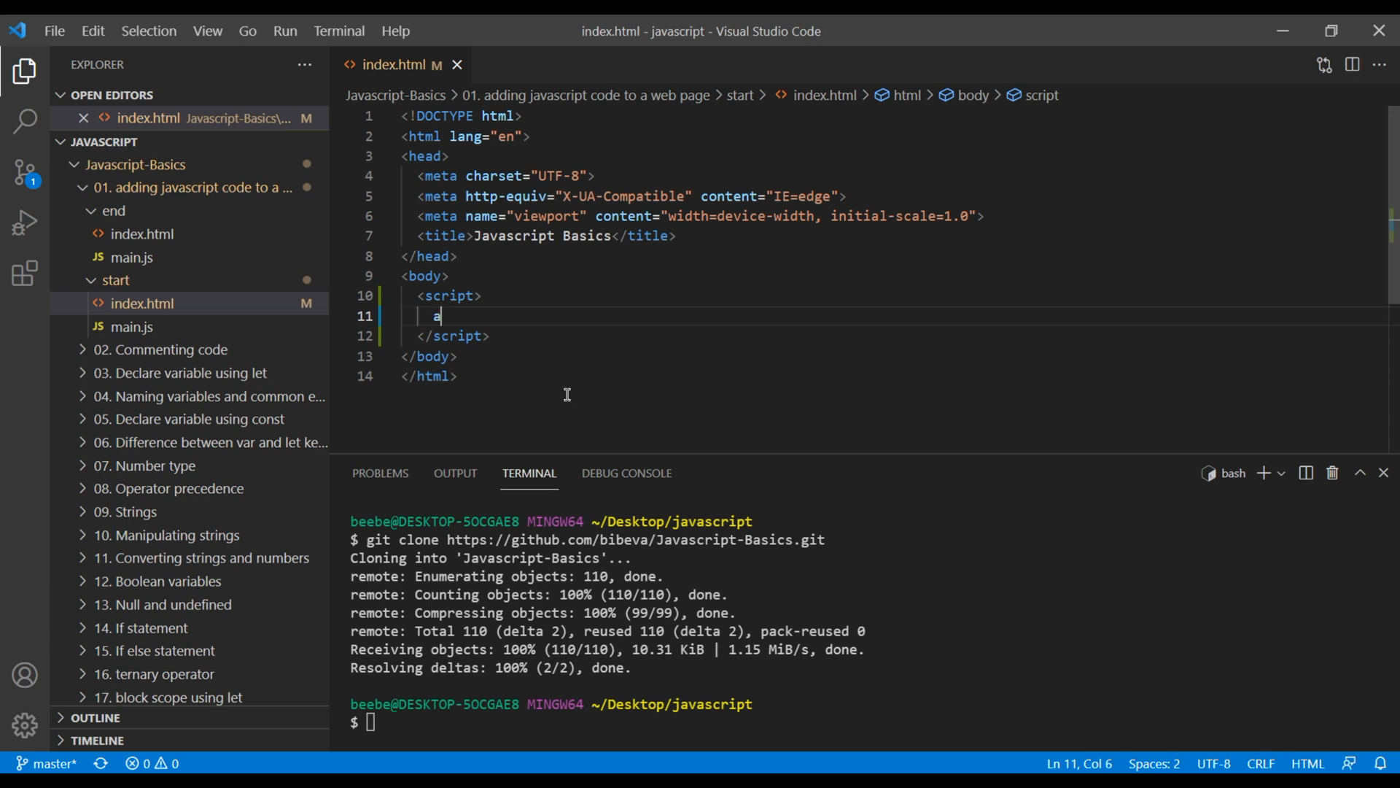
{"action": "type", "text": "lert();"}
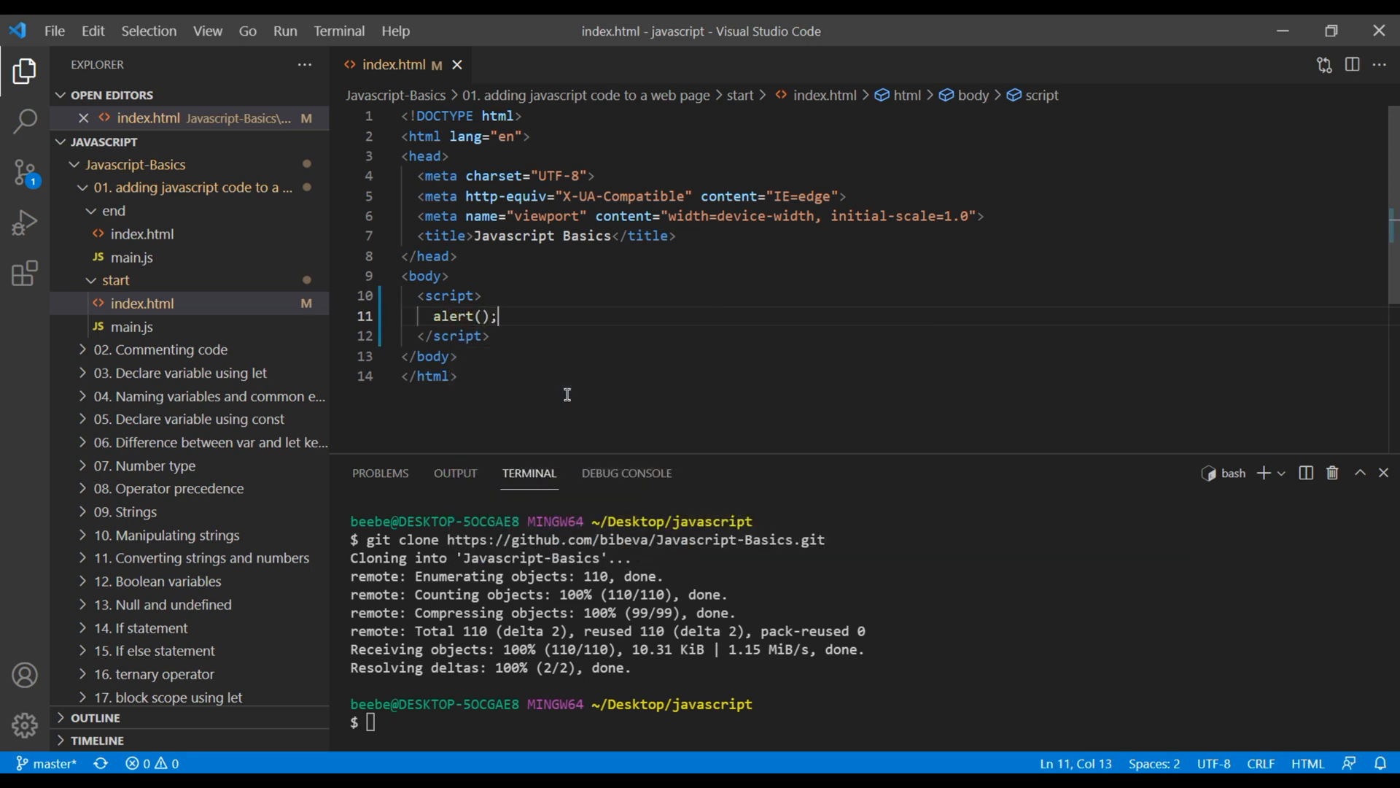
{"action": "type", "text": "''"}
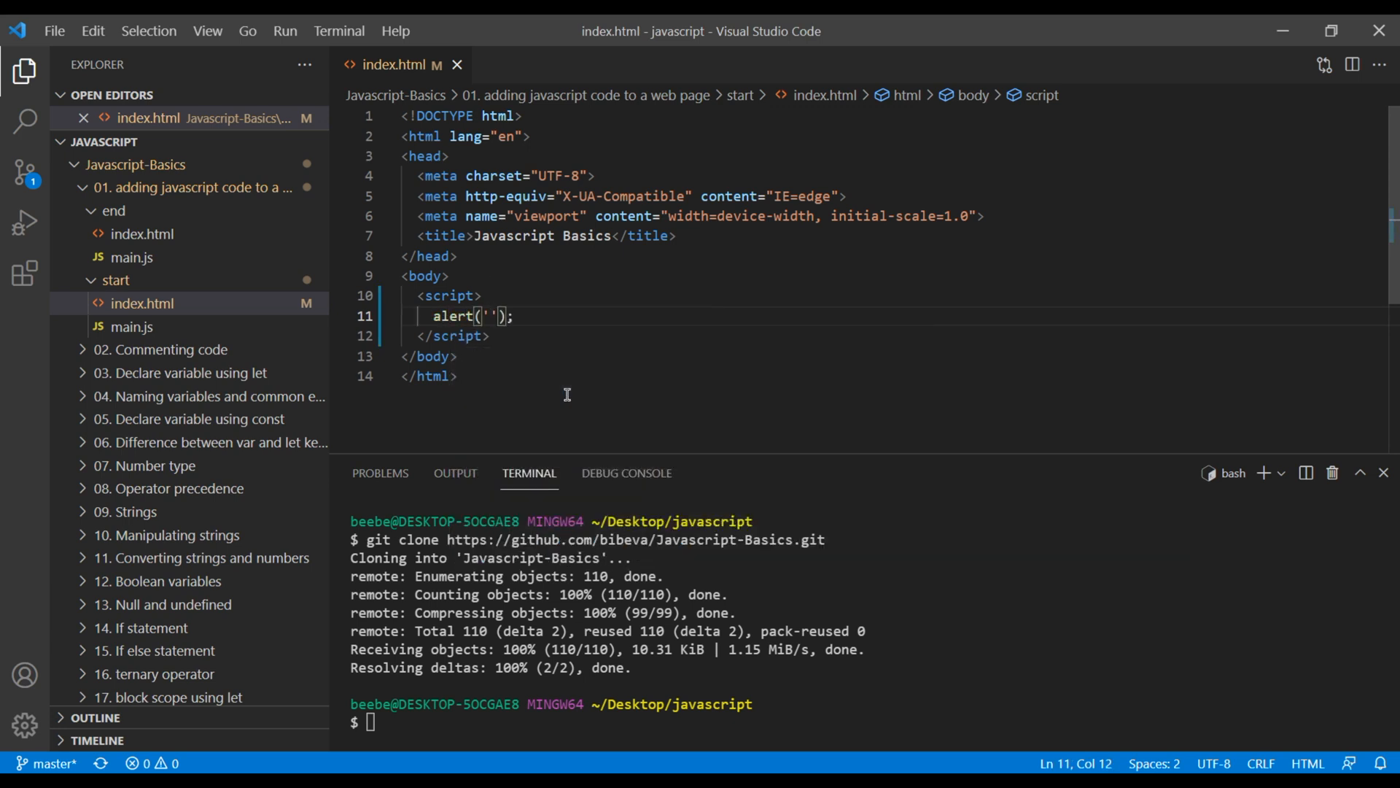
{"action": "type", "text": "Hello"}
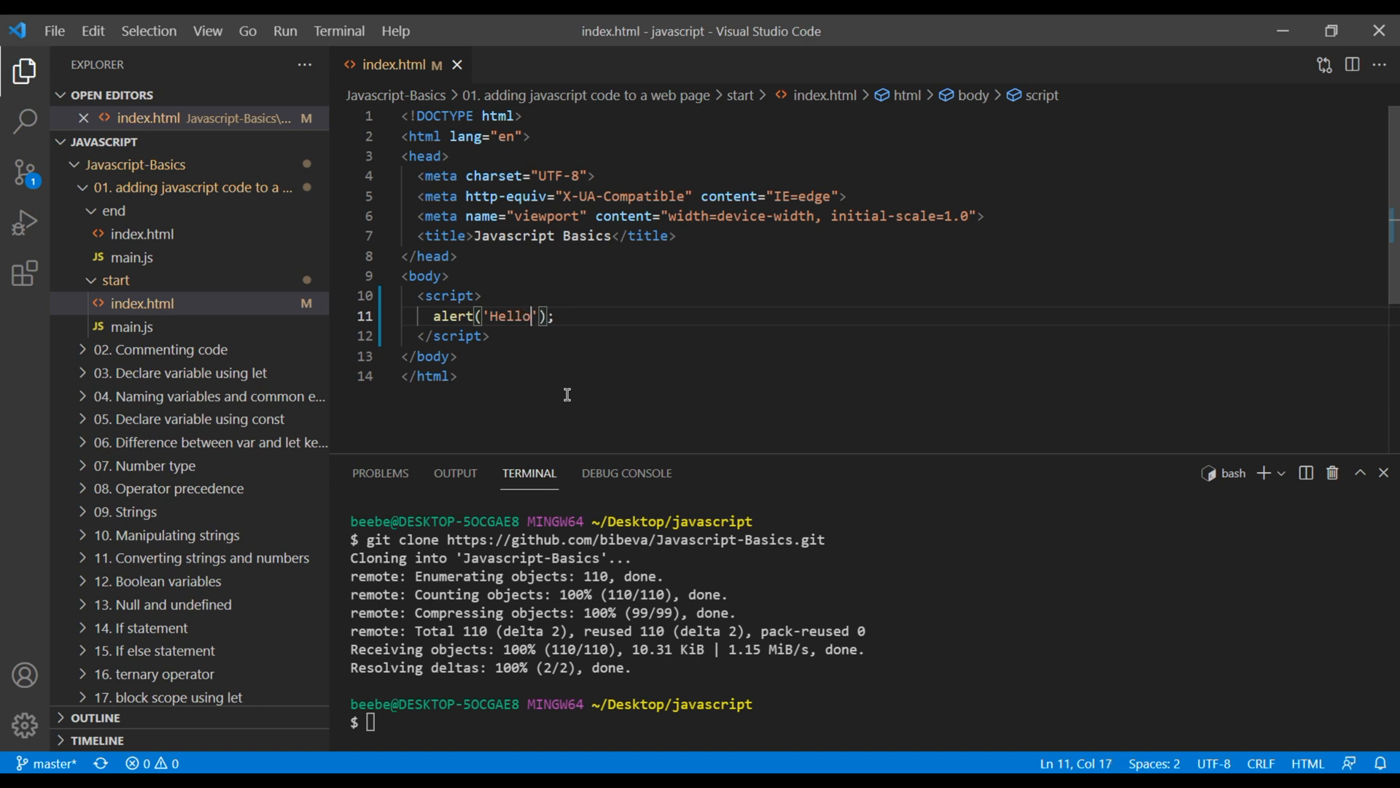
{"action": "type", "text": "World!"}
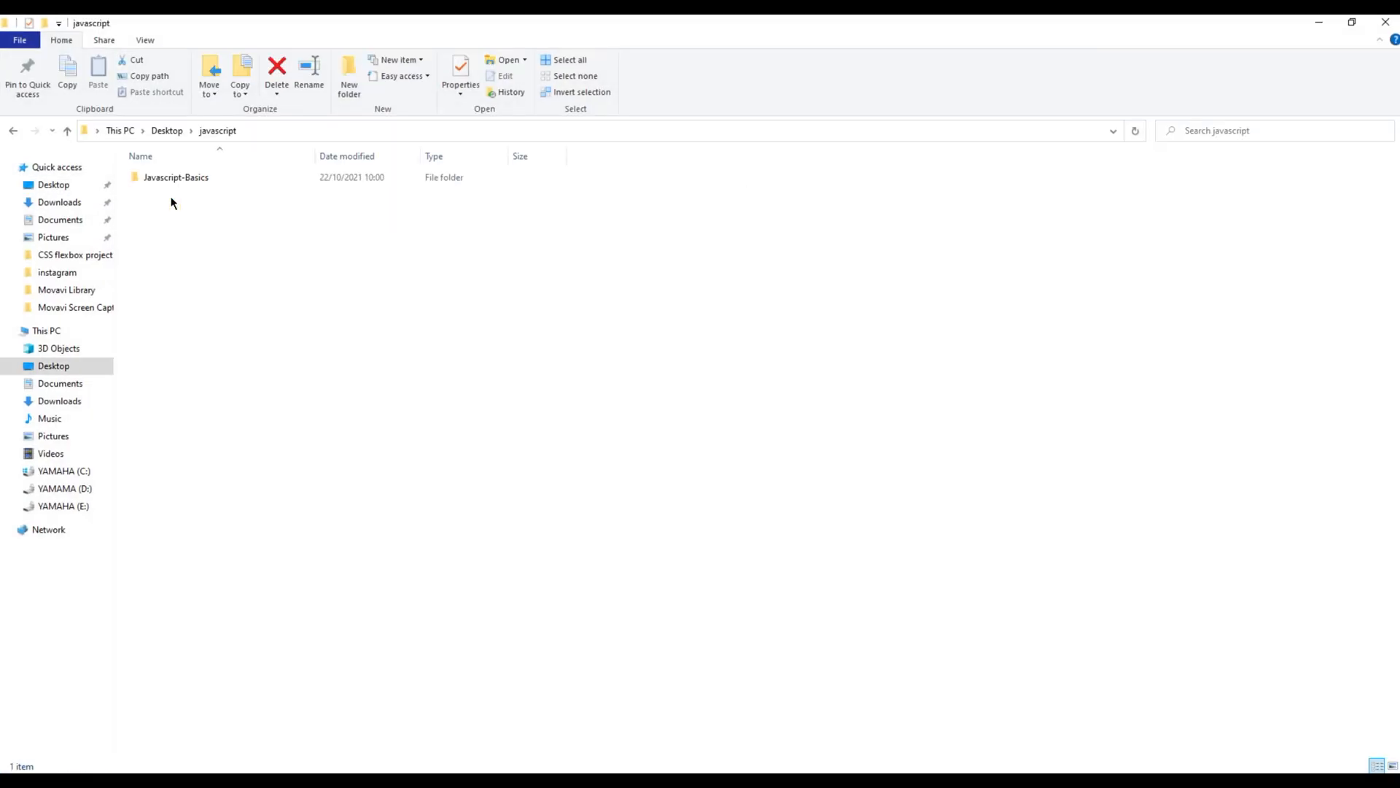
Navigate through Javascript-Basics and the first lesson folder into its start folder.
{"action": "double_click", "coordinate": [177, 176]}
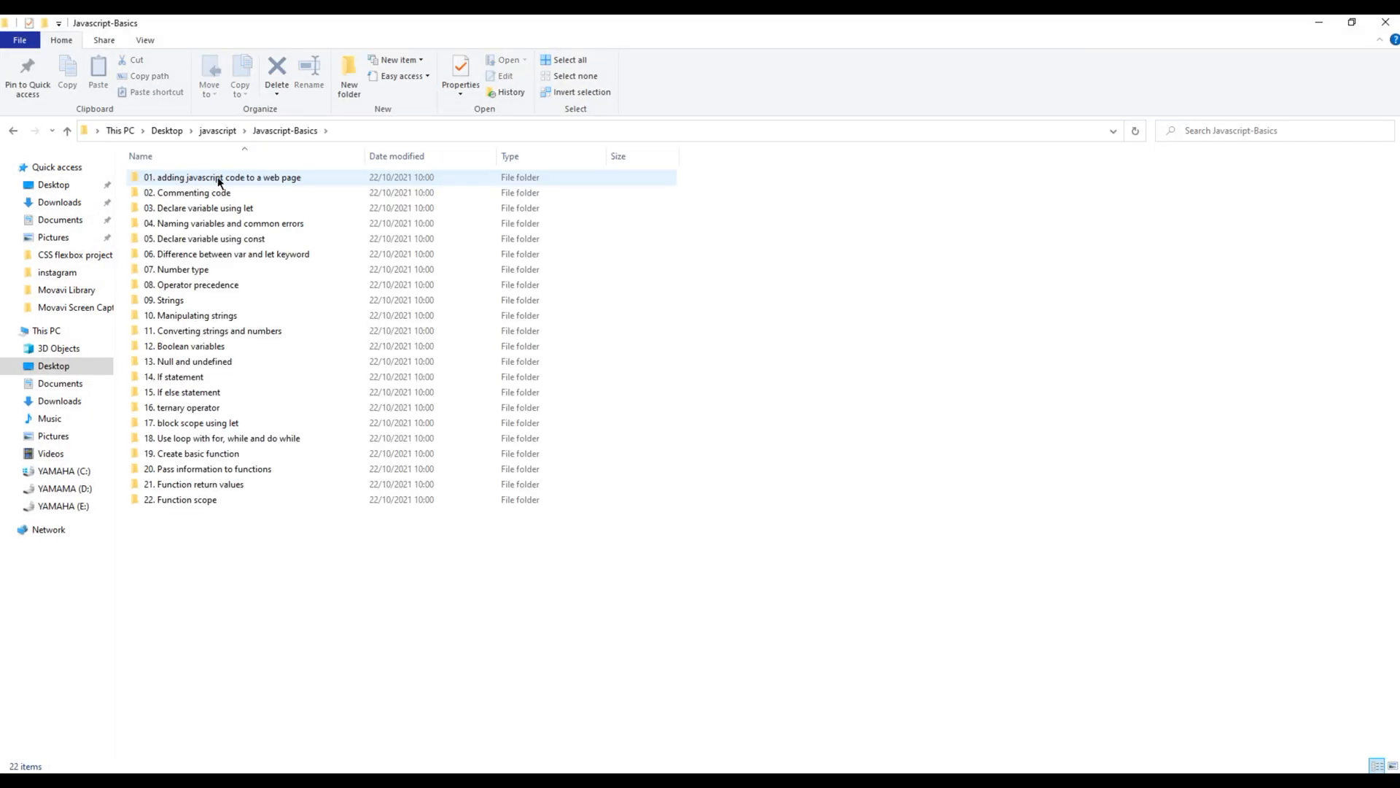
{"action": "double_click", "coordinate": [223, 177]}
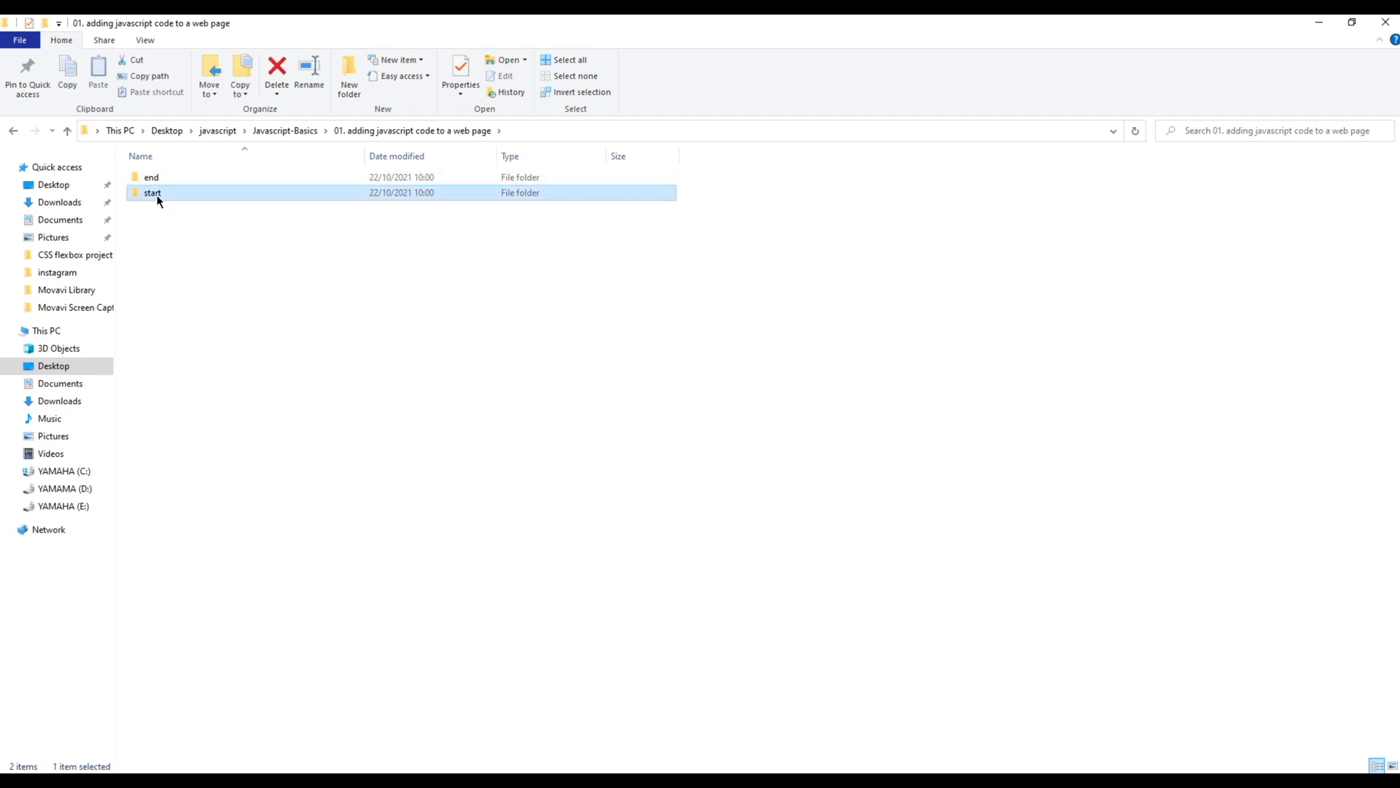
{"action": "double_click", "coordinate": [152, 193]}
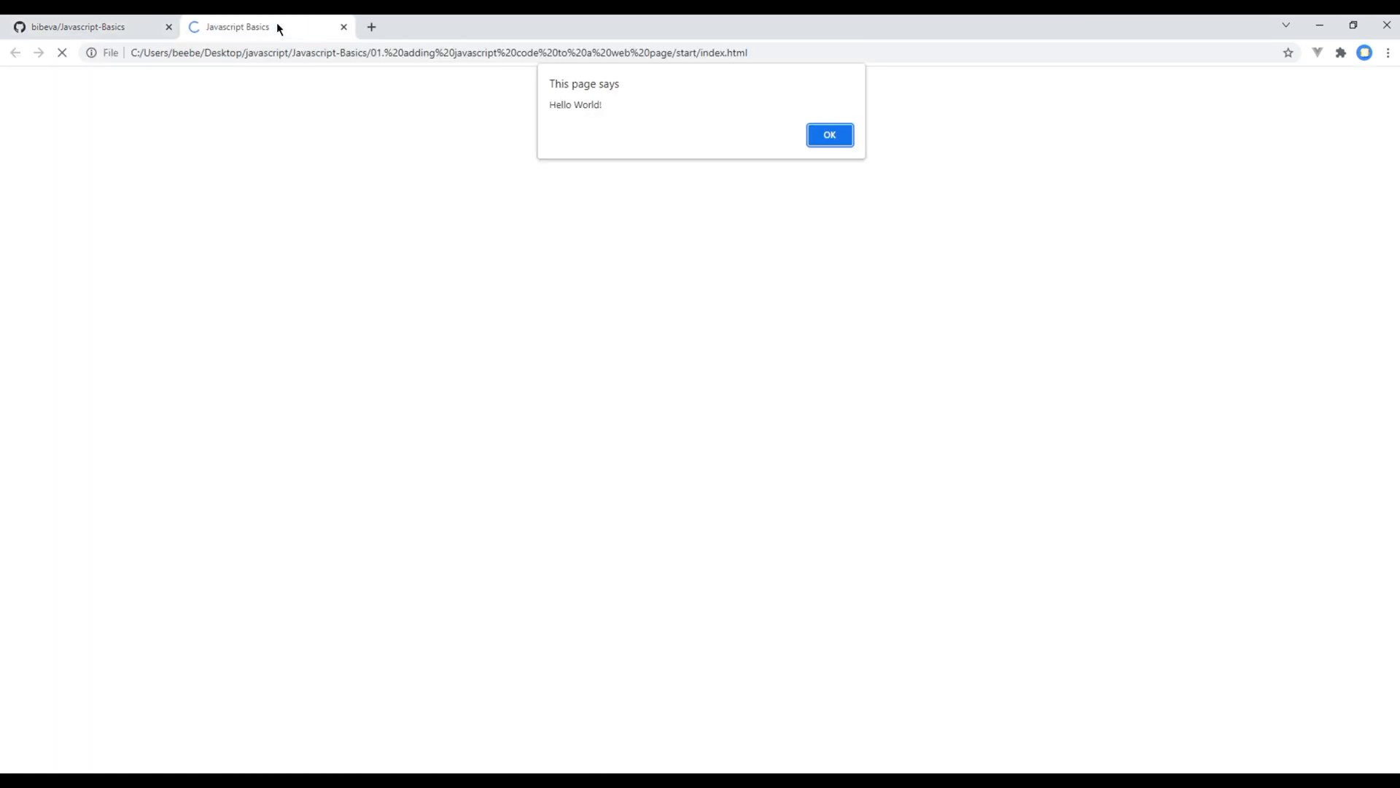
{"action": "mouse_move", "coordinate": [605, 102]}
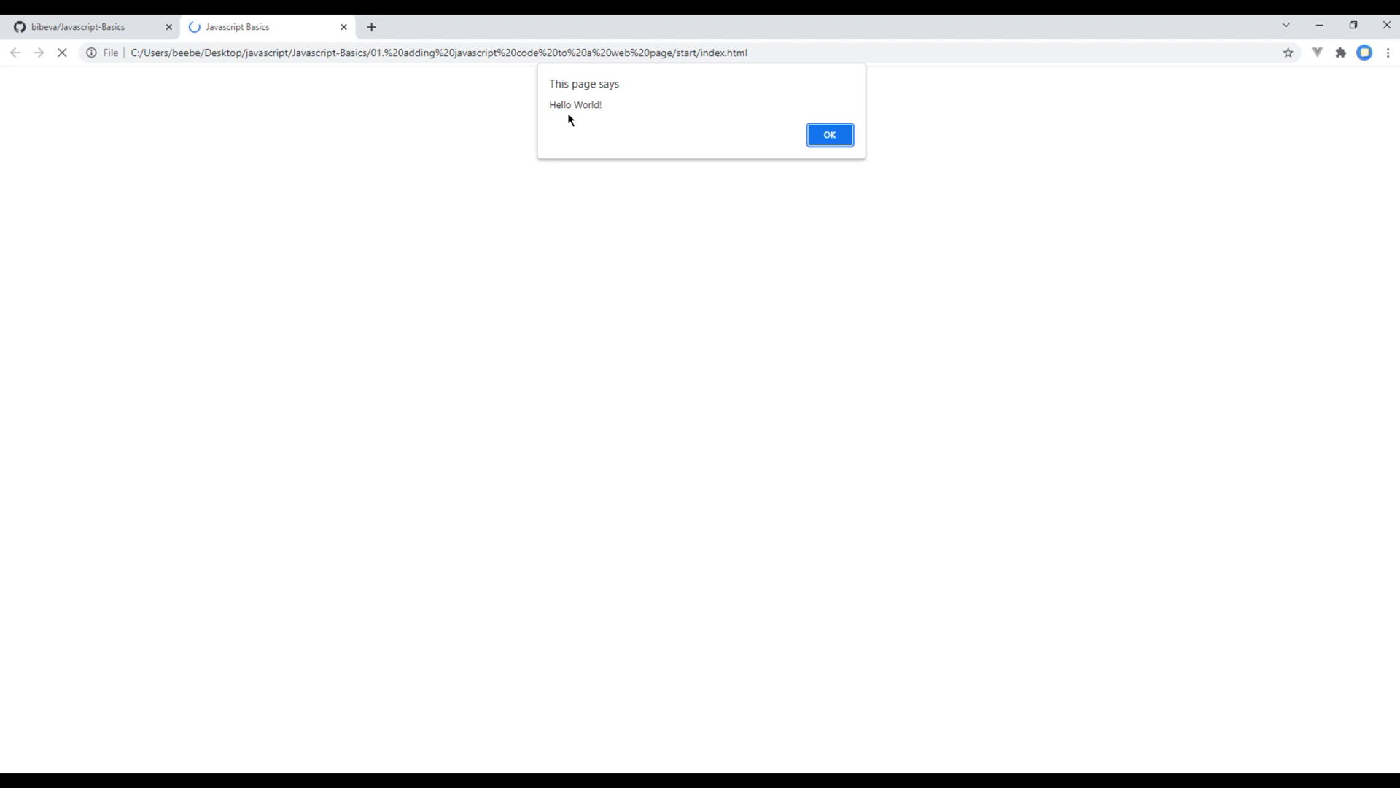
Dismiss the Hello World! alert shown by index.html in Chrome.
{"action": "left_click", "coordinate": [828, 134]}
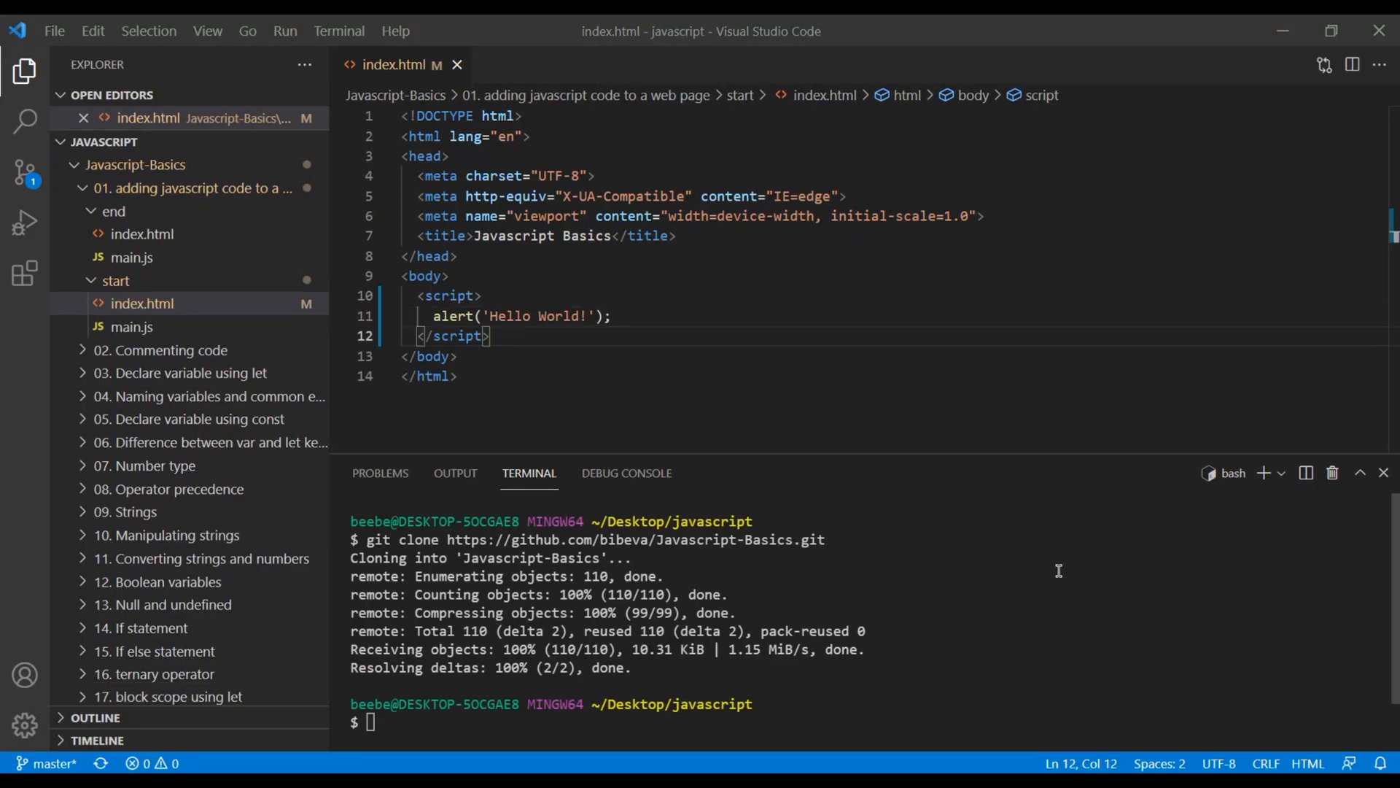
{"action": "mouse_move", "coordinate": [156, 331]}
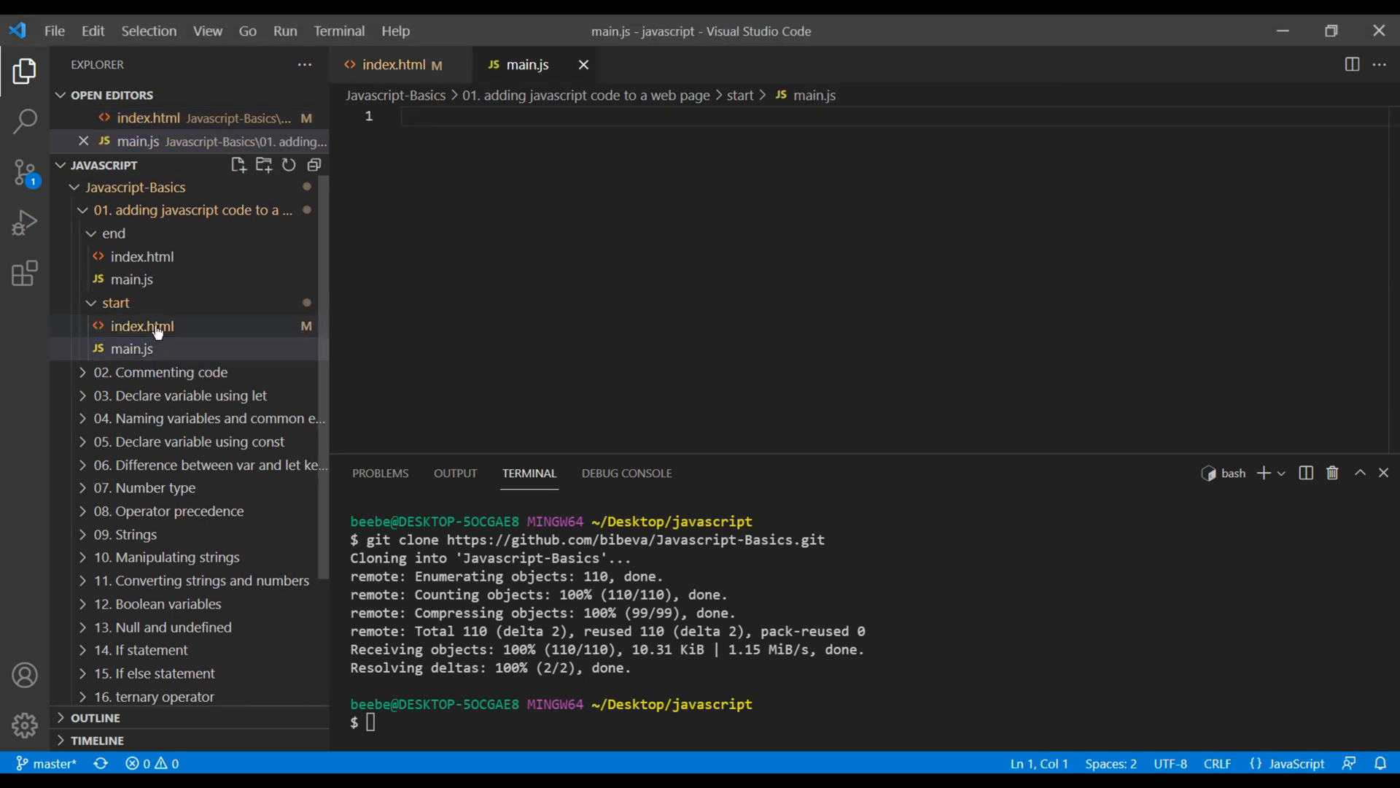
Add alert('Message 1'); and alert('Message 2'); to main.js, then return to index.html.
{"action": "type", "text": "alert('Message 1');"}
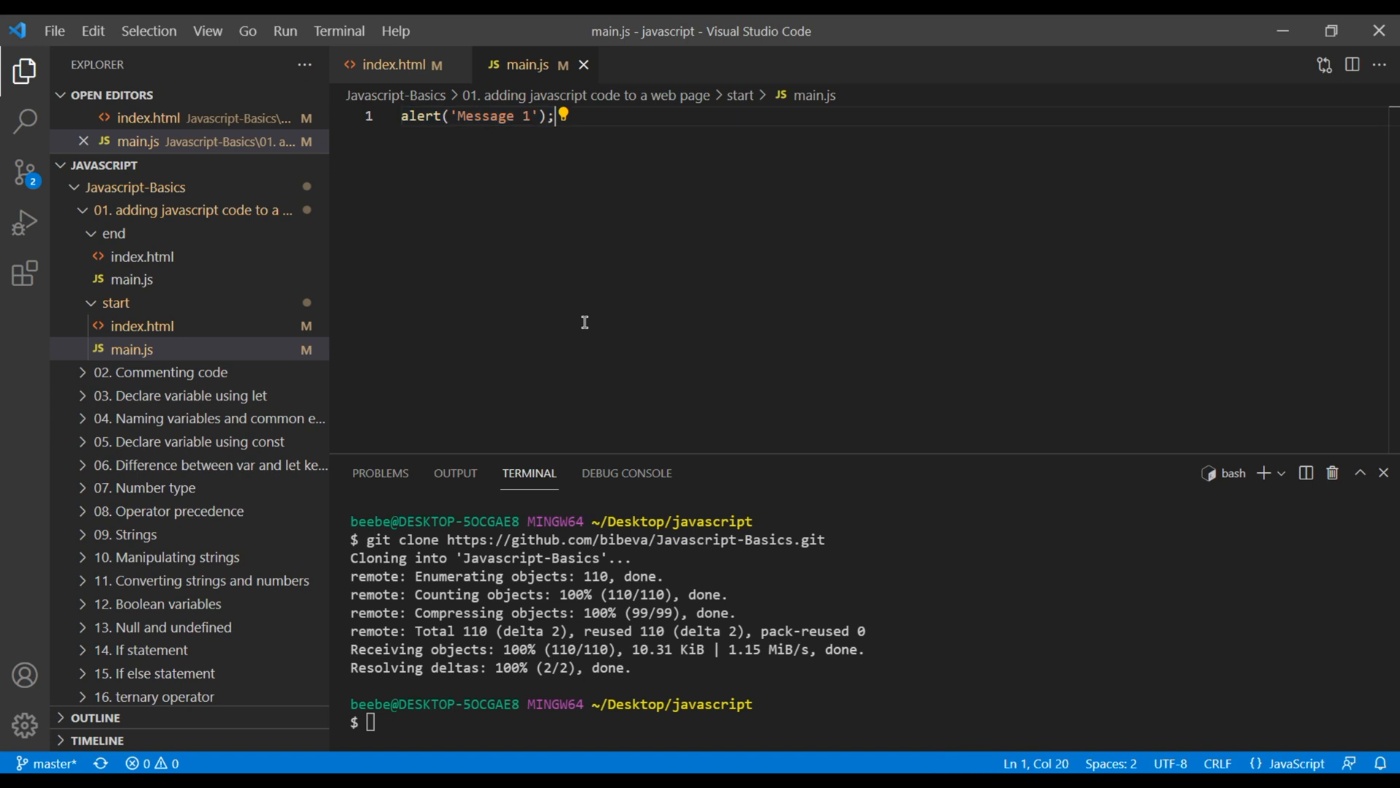
{"action": "type", "text": "alert('Message 1');"}
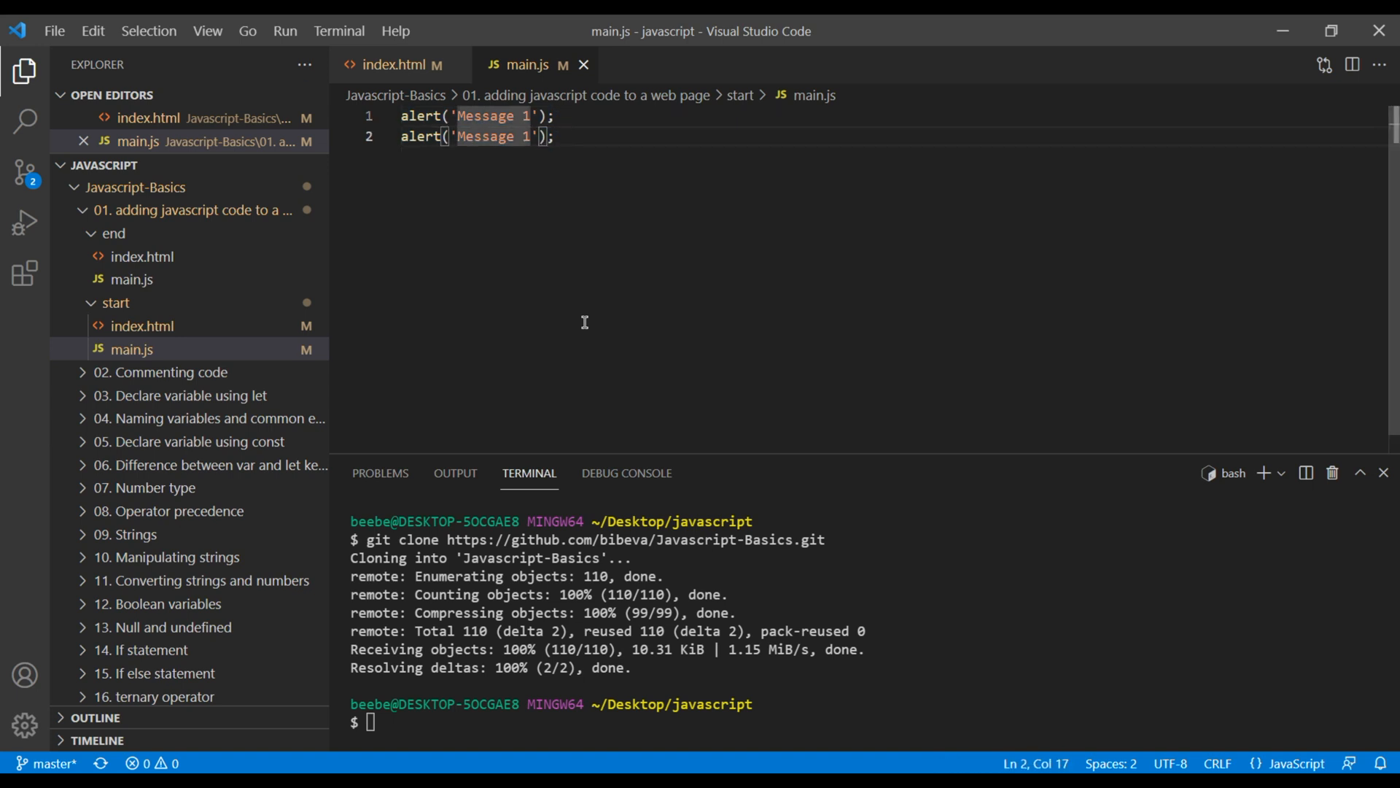
{"action": "type", "text": "2"}
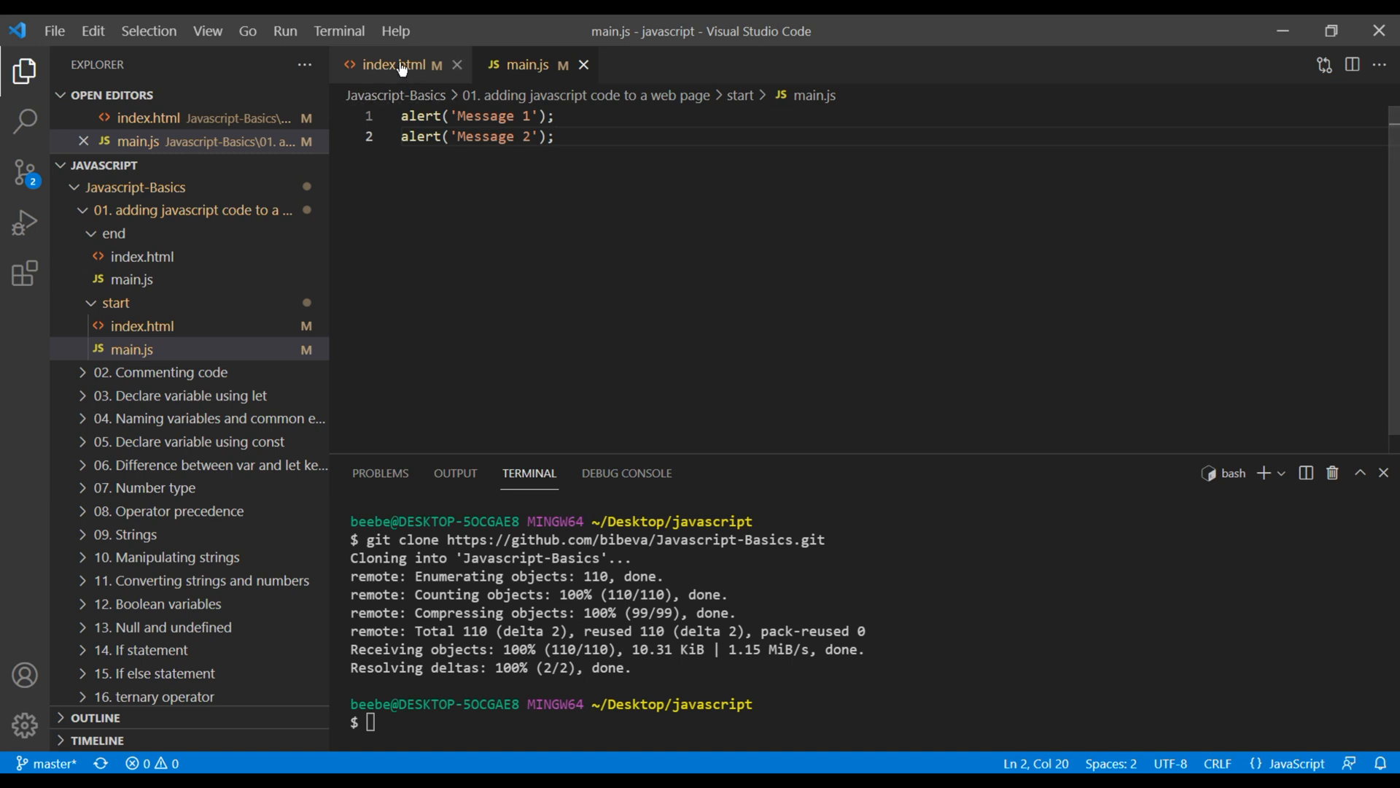
{"action": "left_click", "coordinate": [395, 65]}
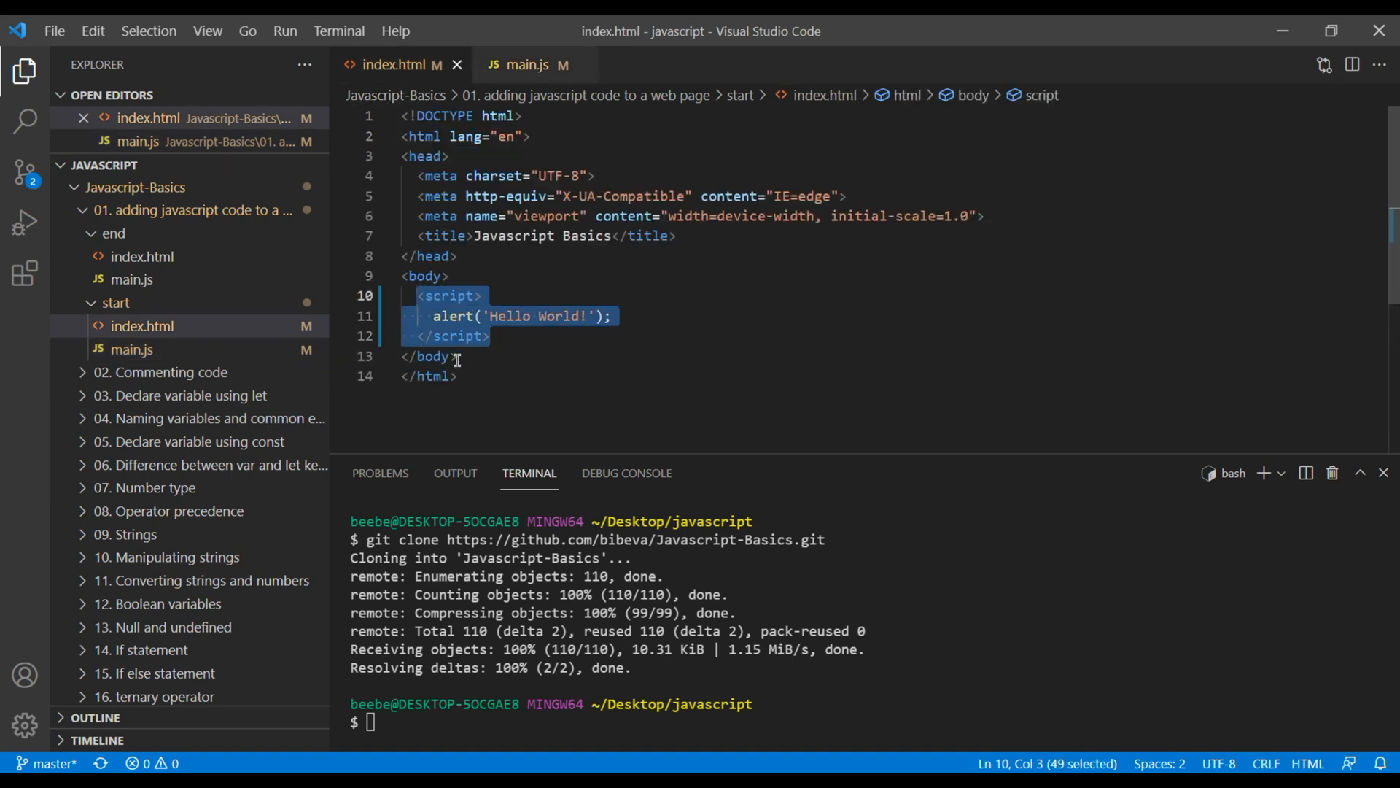
Delete the inline Hello World script and add <script src="main.js"></script> inside <body>.
{"action": "key", "text": "Delete"}
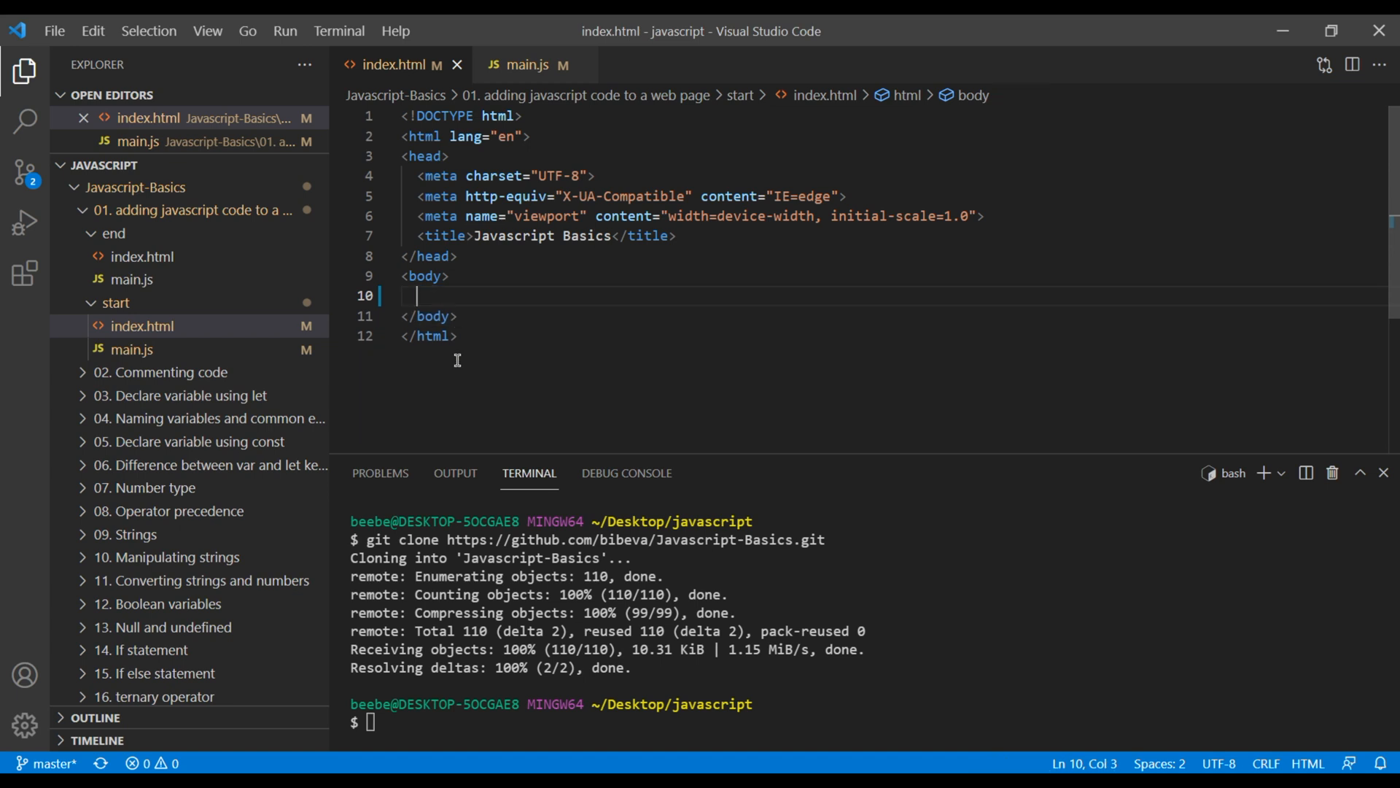
{"action": "type", "text": "script ></script>"}
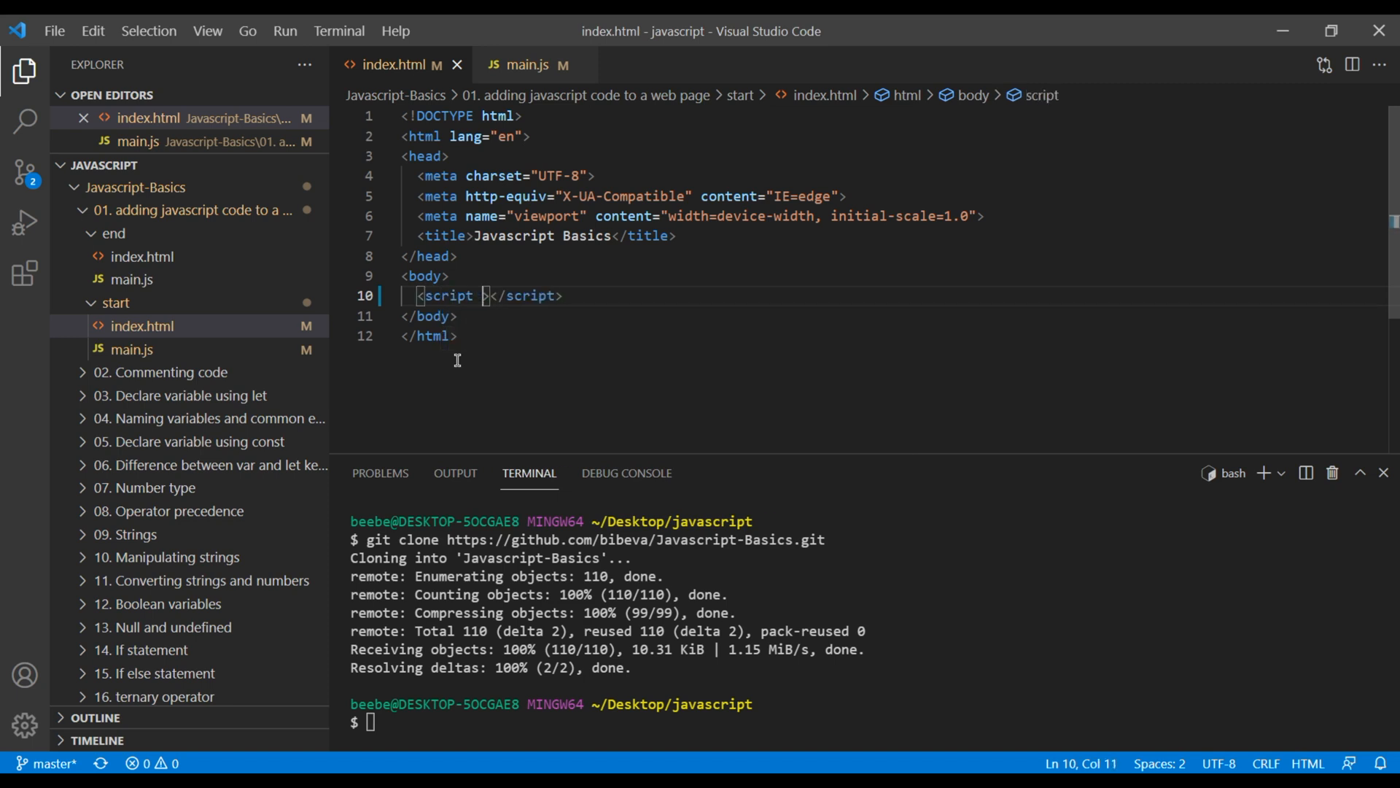
{"action": "type", "text": "src=\""}
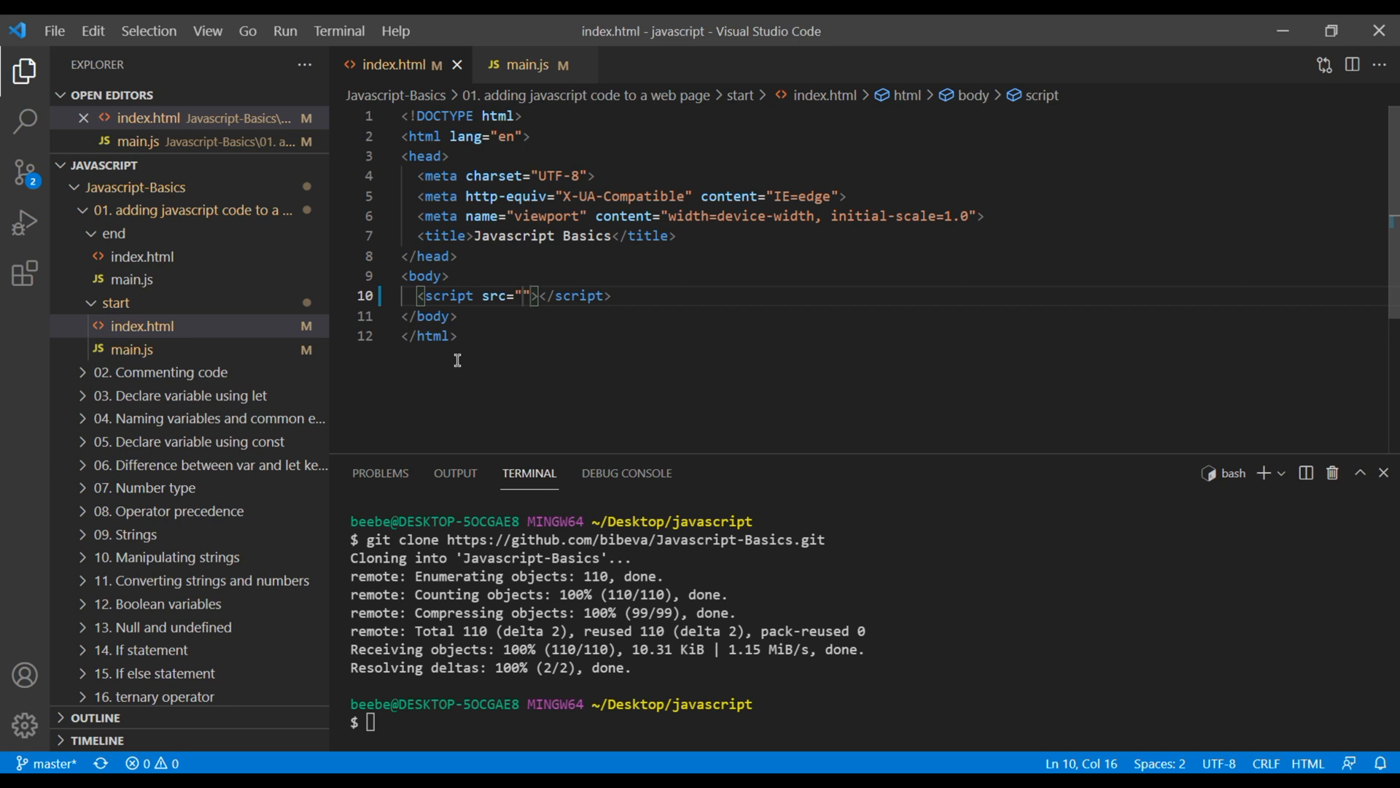
{"action": "type", "text": "main.js"}
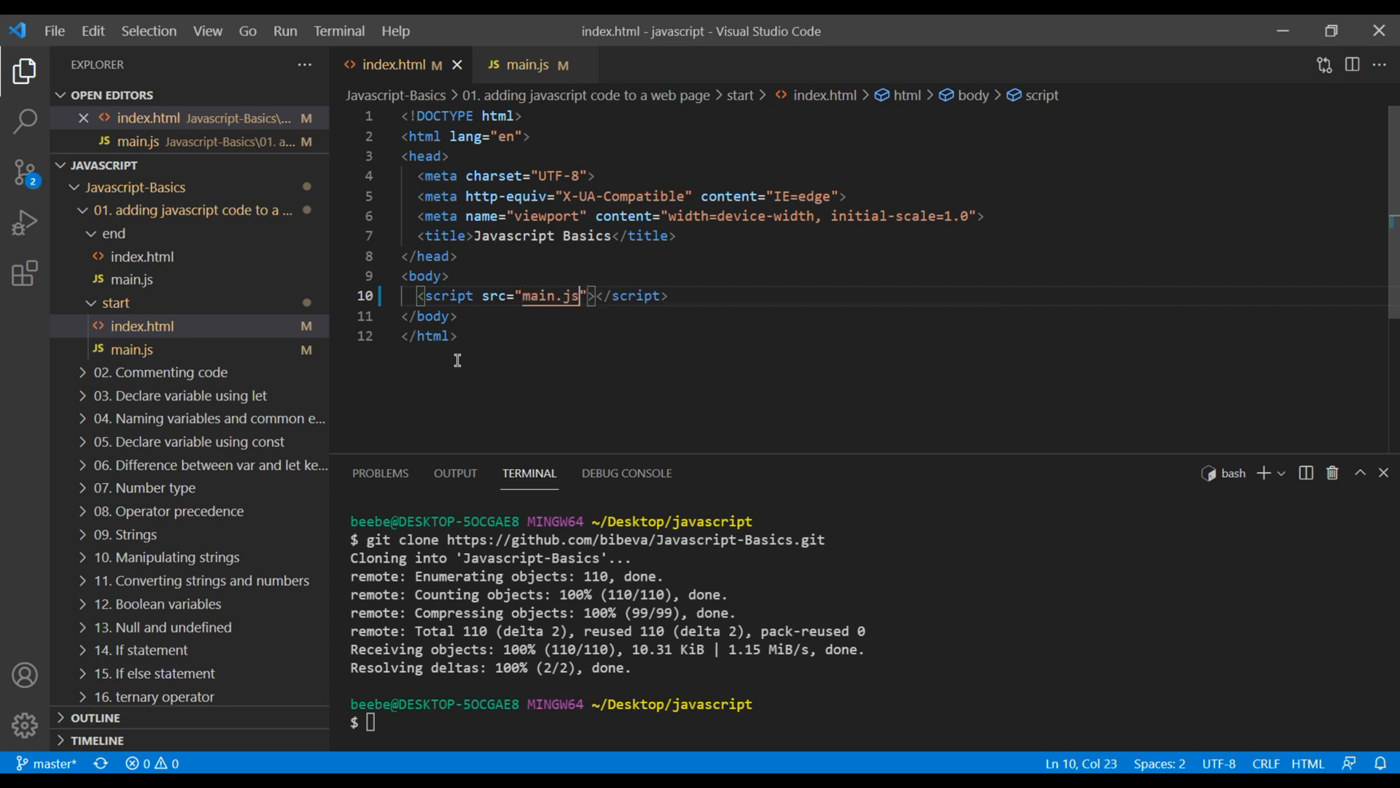
{"action": "left_click", "coordinate": [455, 336]}
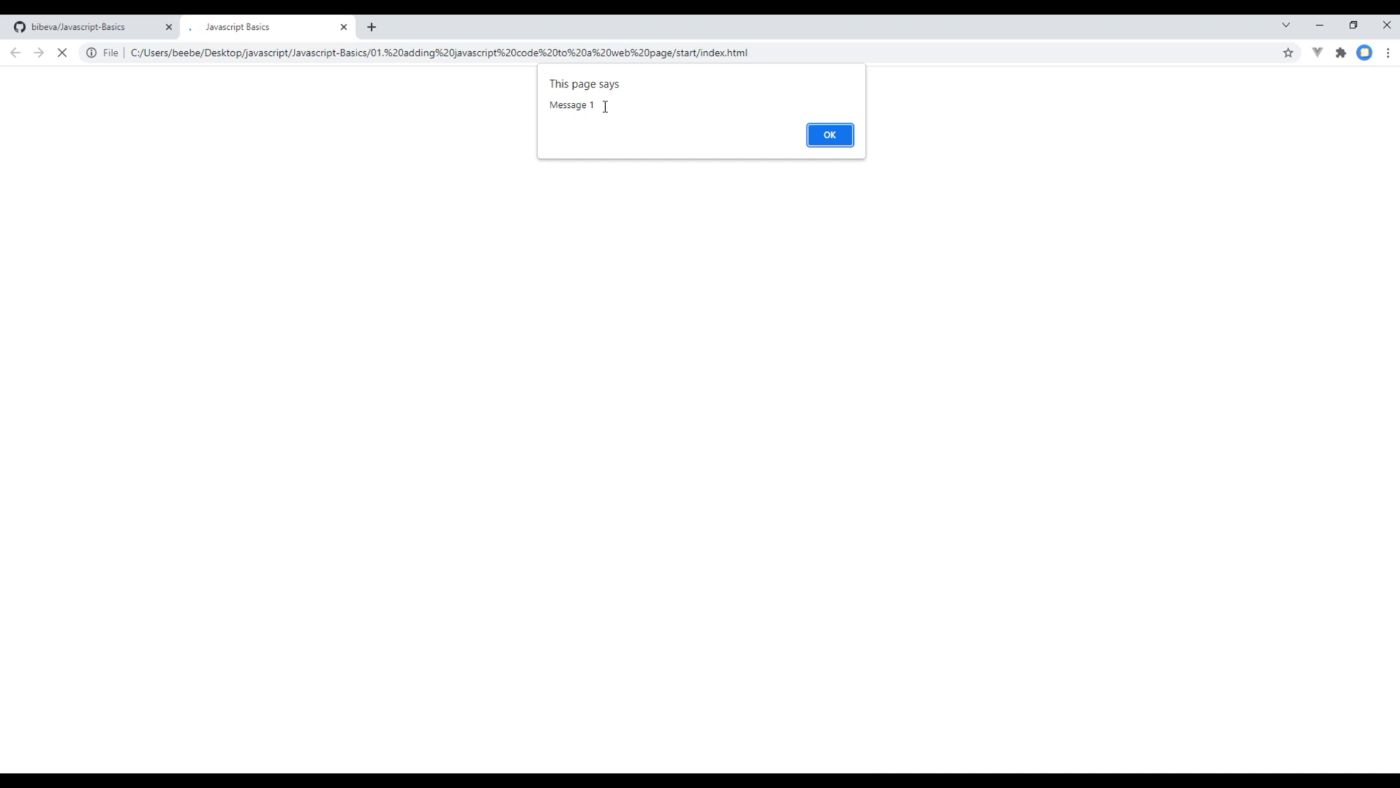
Dismiss the 'Message 1' and 'Message 2' alerts raised by main.js.
{"action": "left_click", "coordinate": [828, 134]}
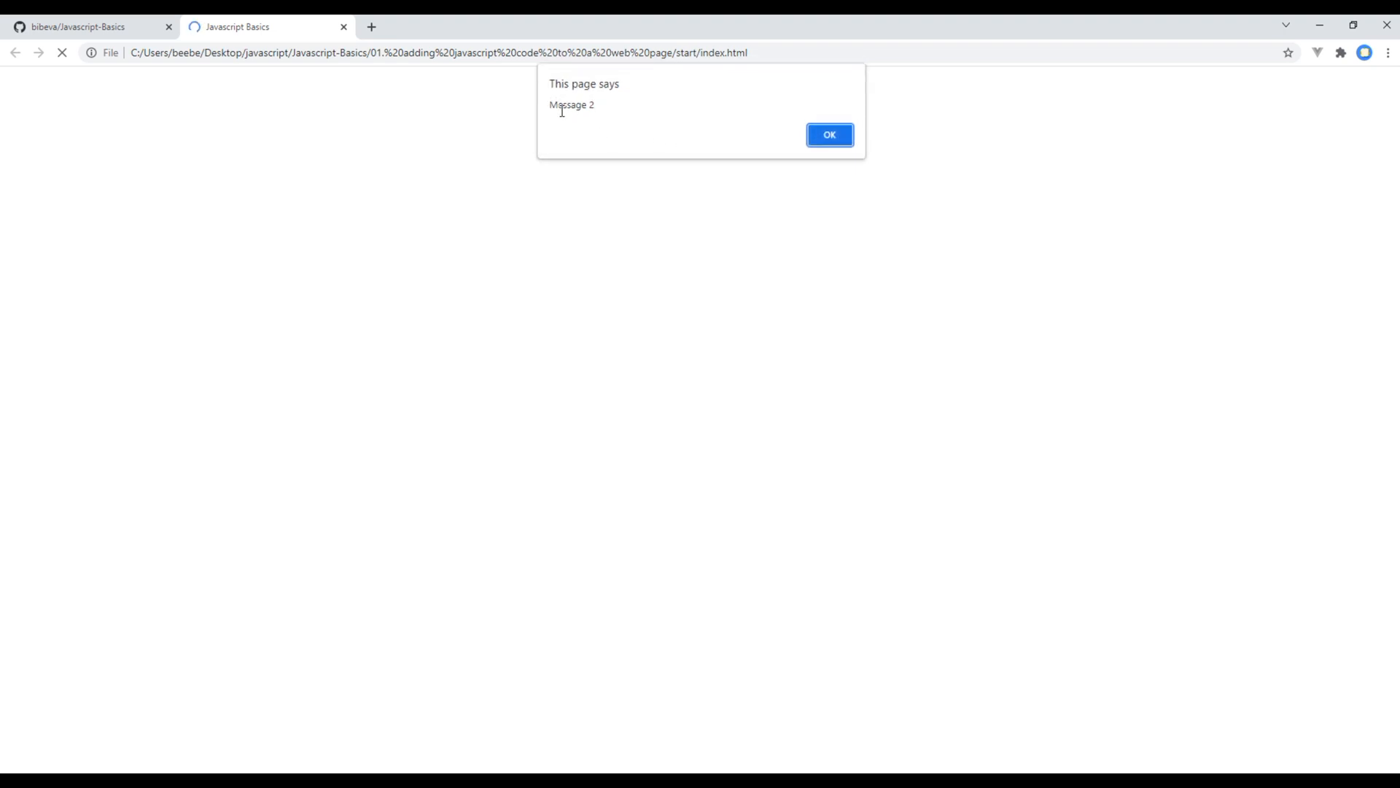
{"action": "left_click", "coordinate": [828, 135]}
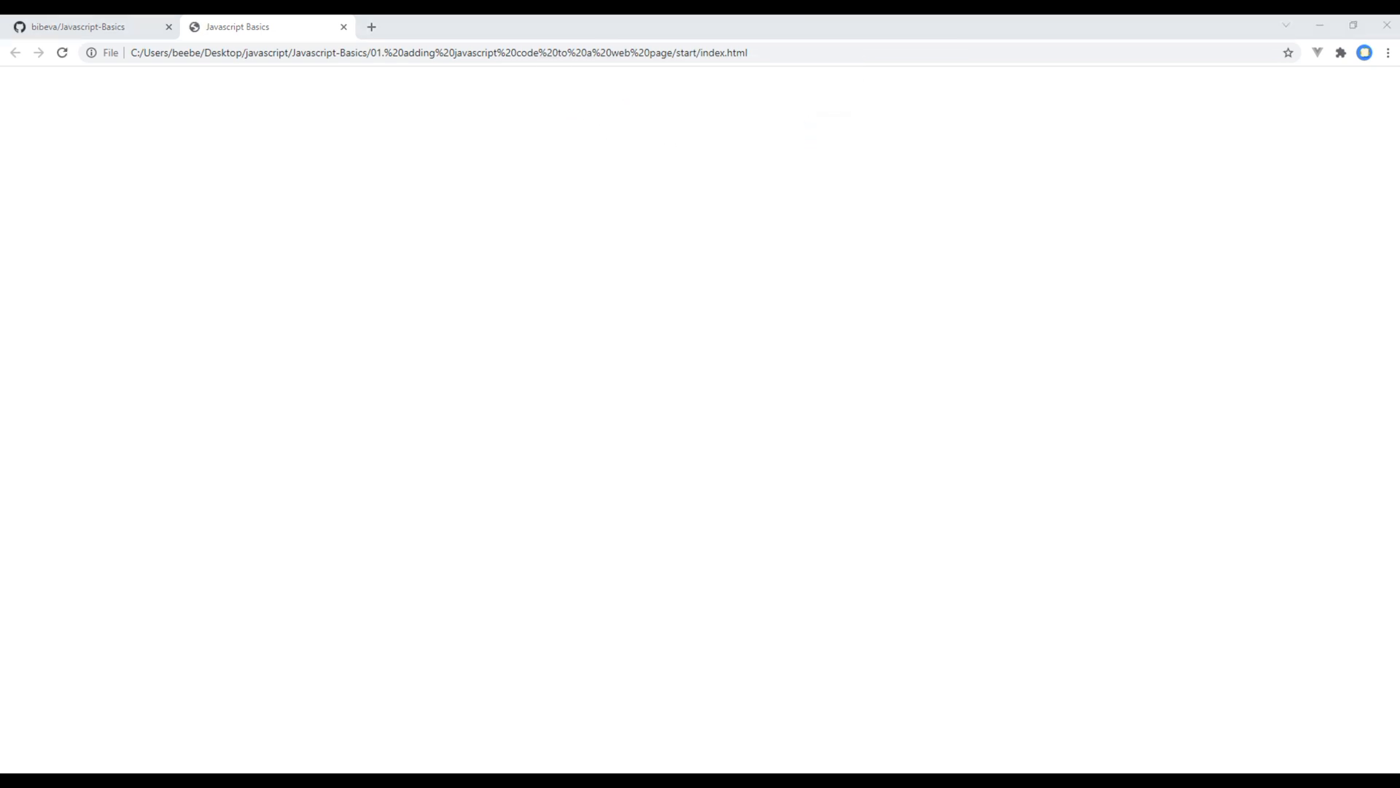